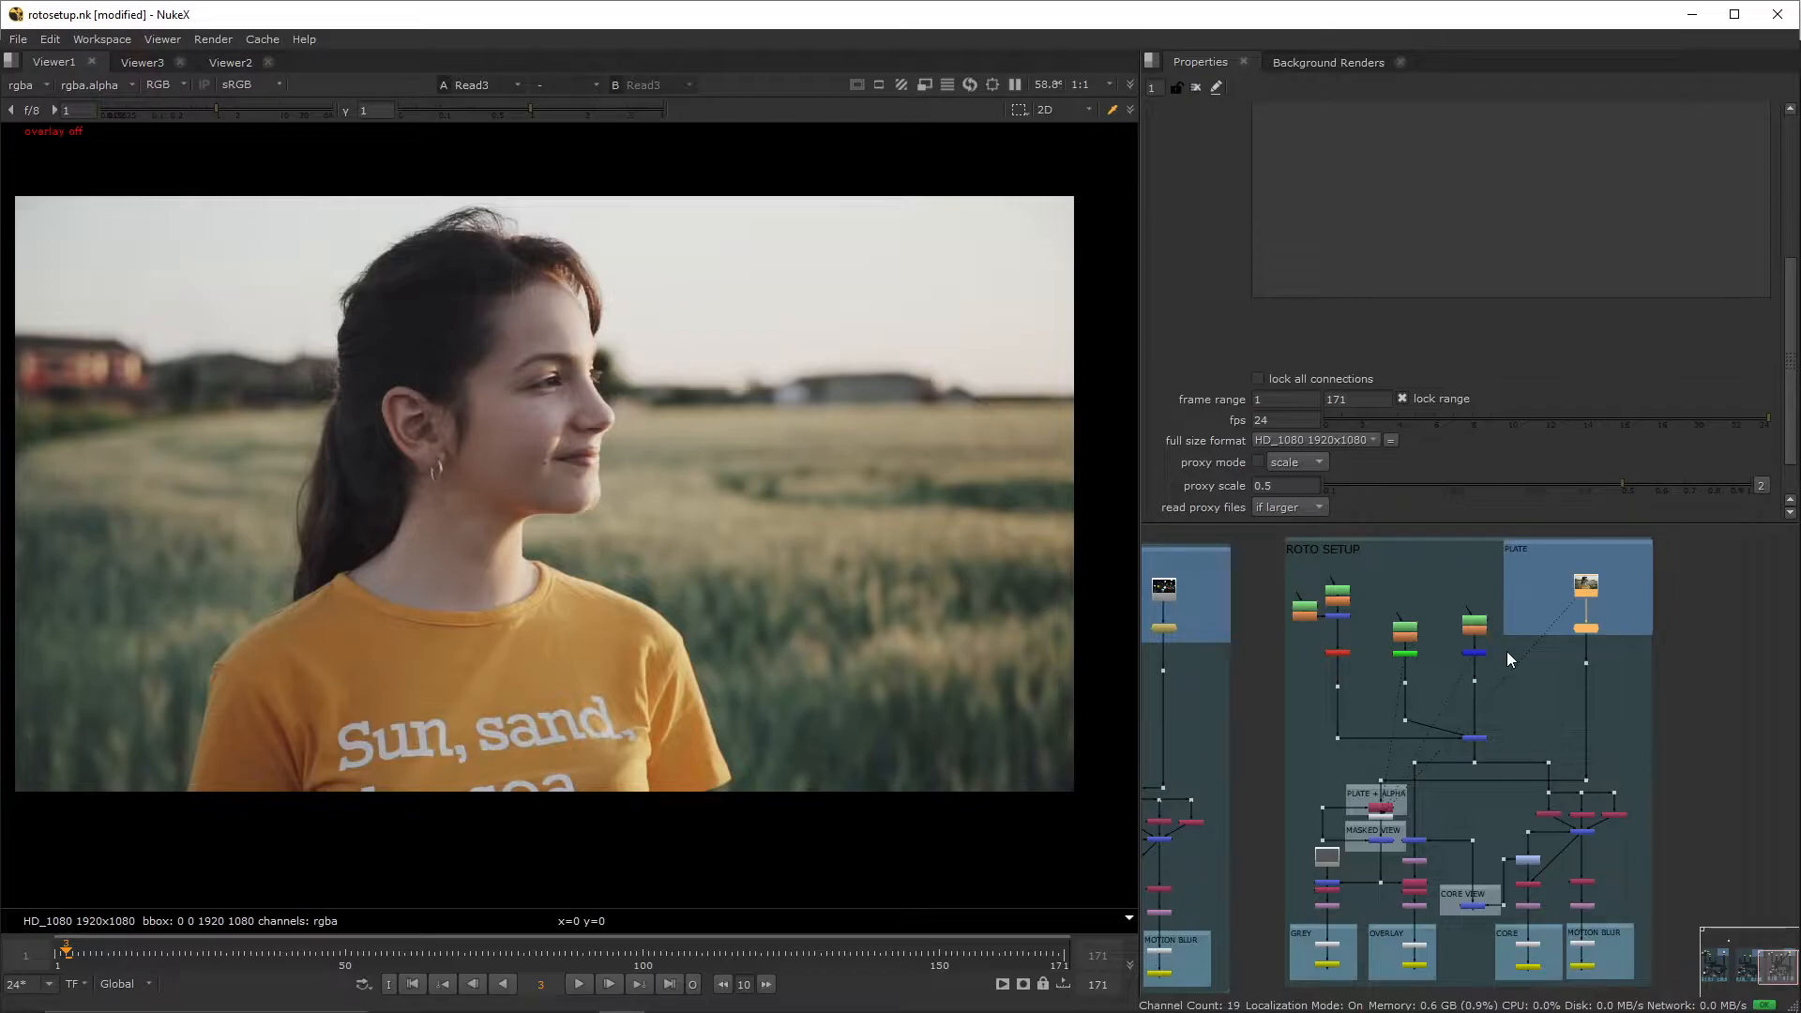
mouse_move(1496, 578)
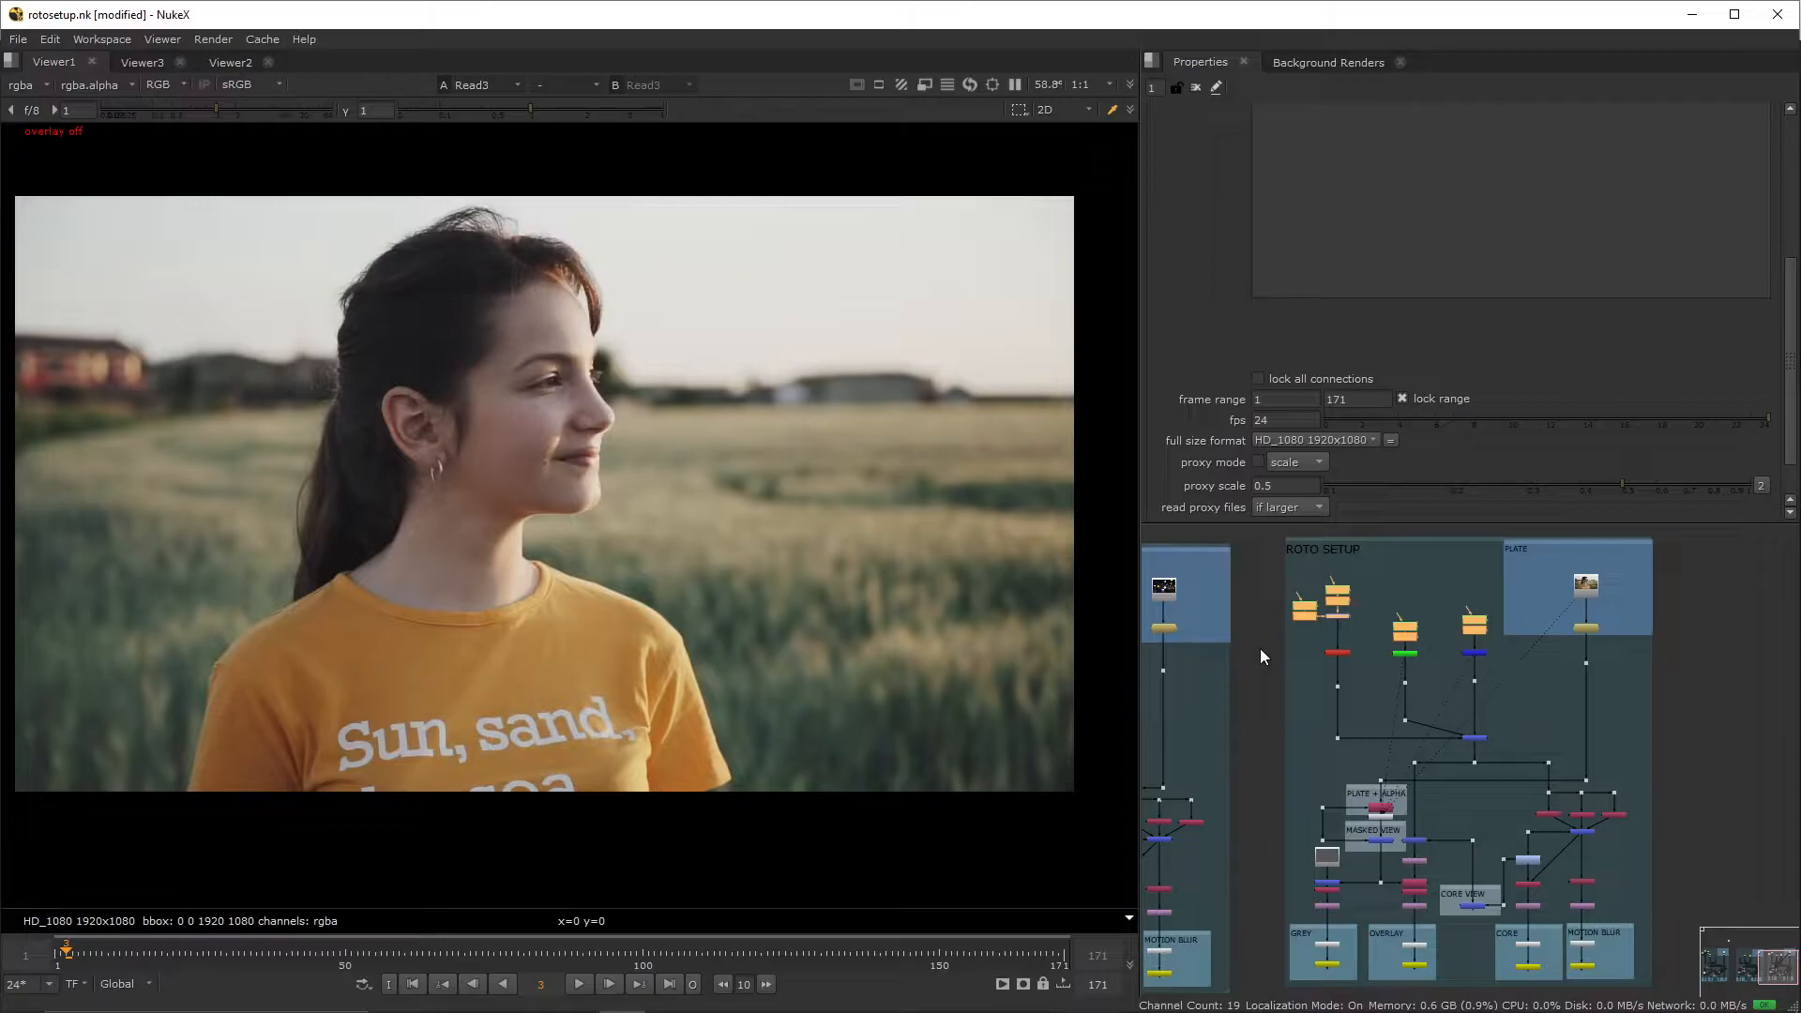
mouse_move(1480, 639)
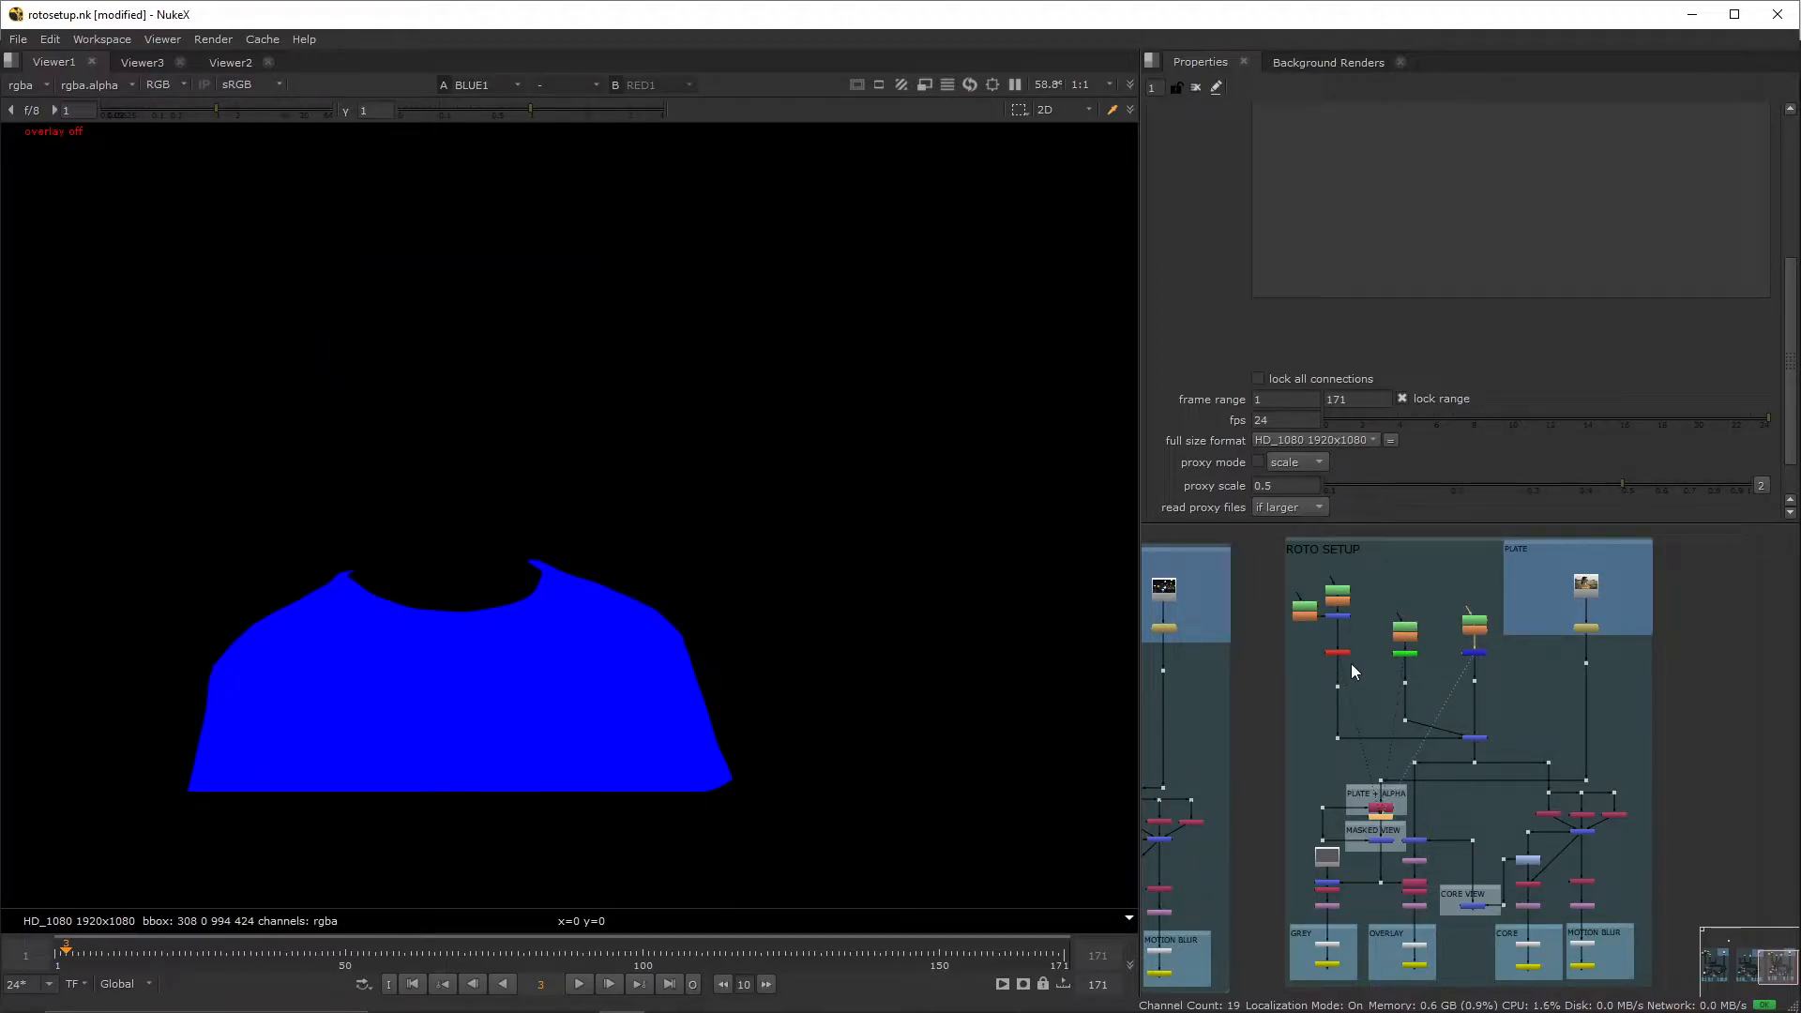
mouse_move(1412, 673)
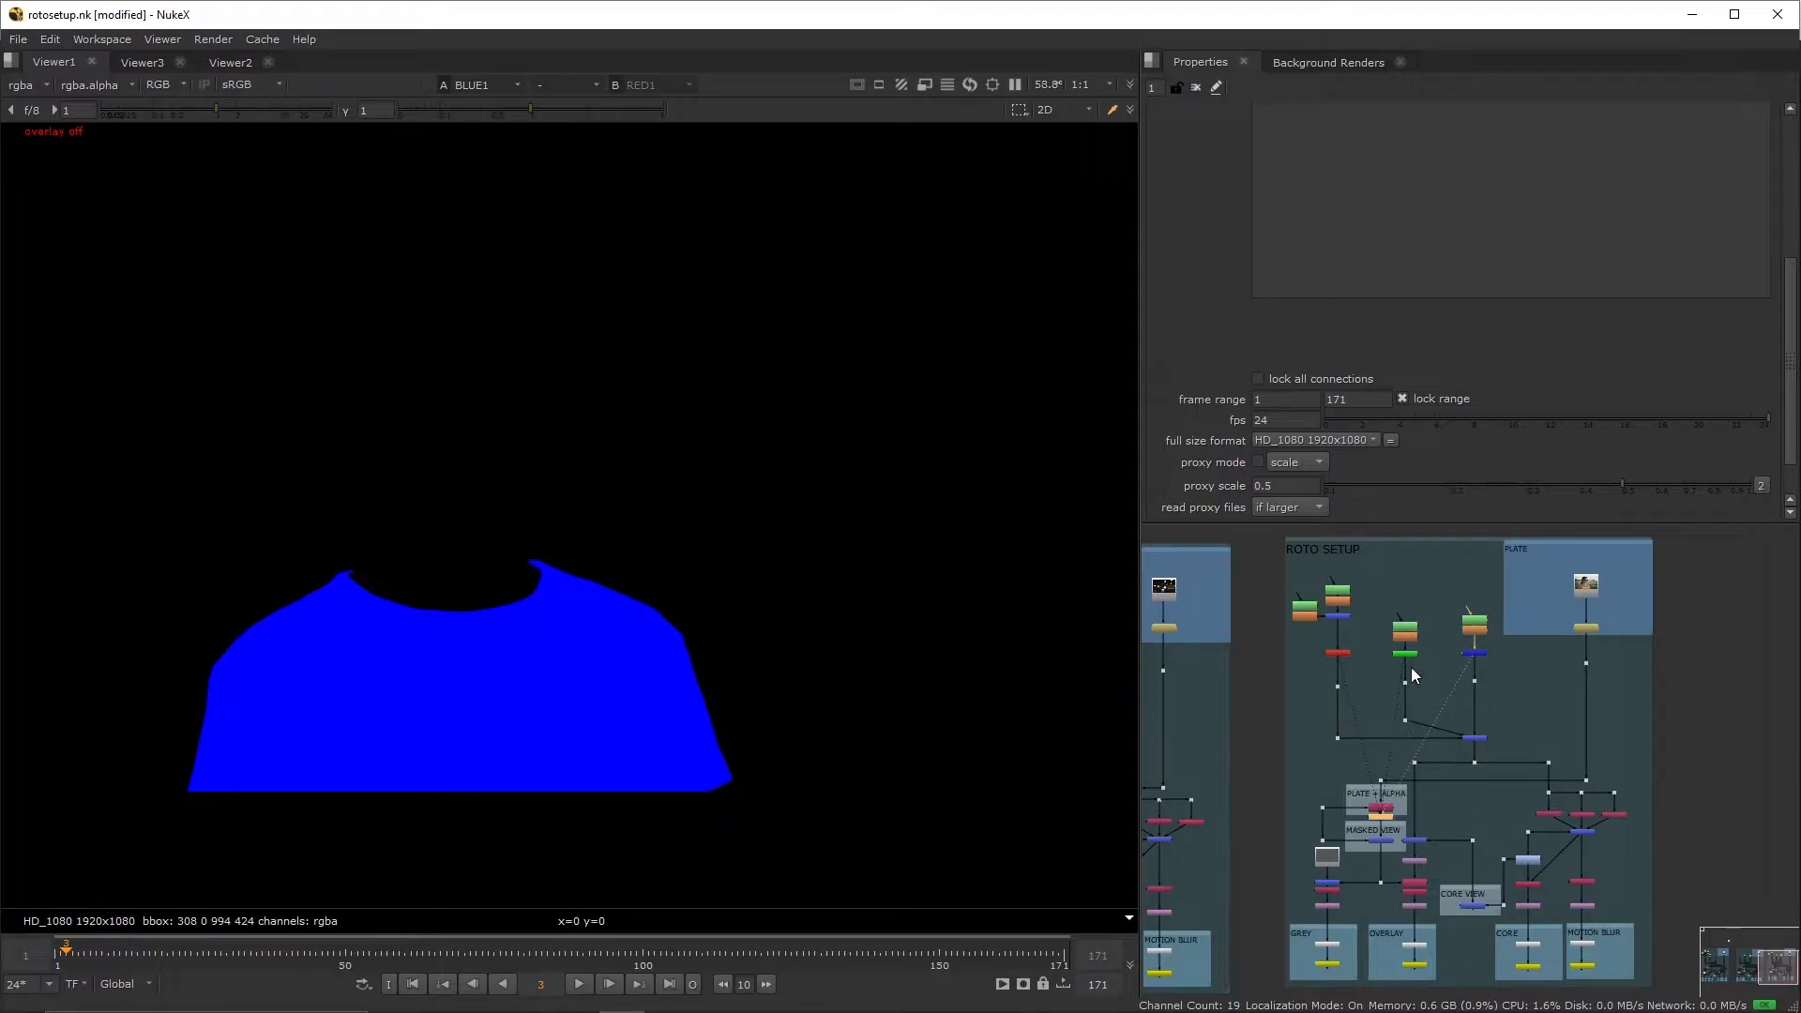
mouse_move(1465, 666)
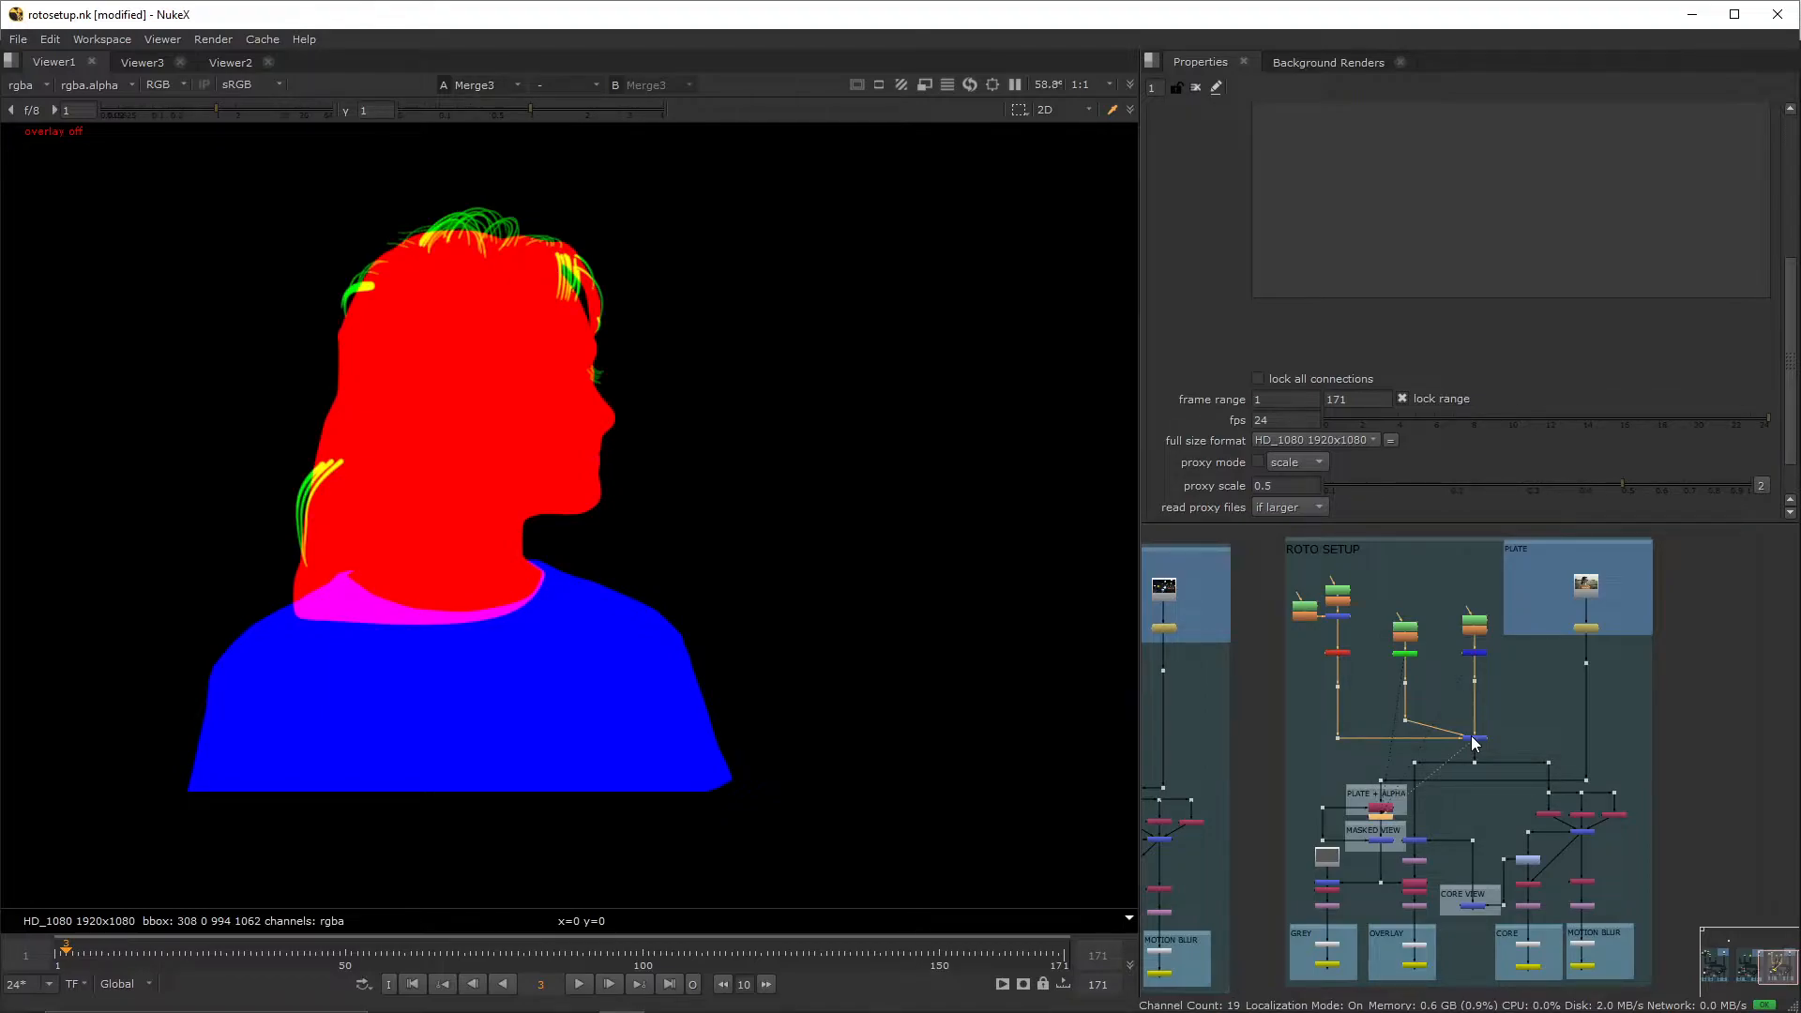
mouse_move(1424, 686)
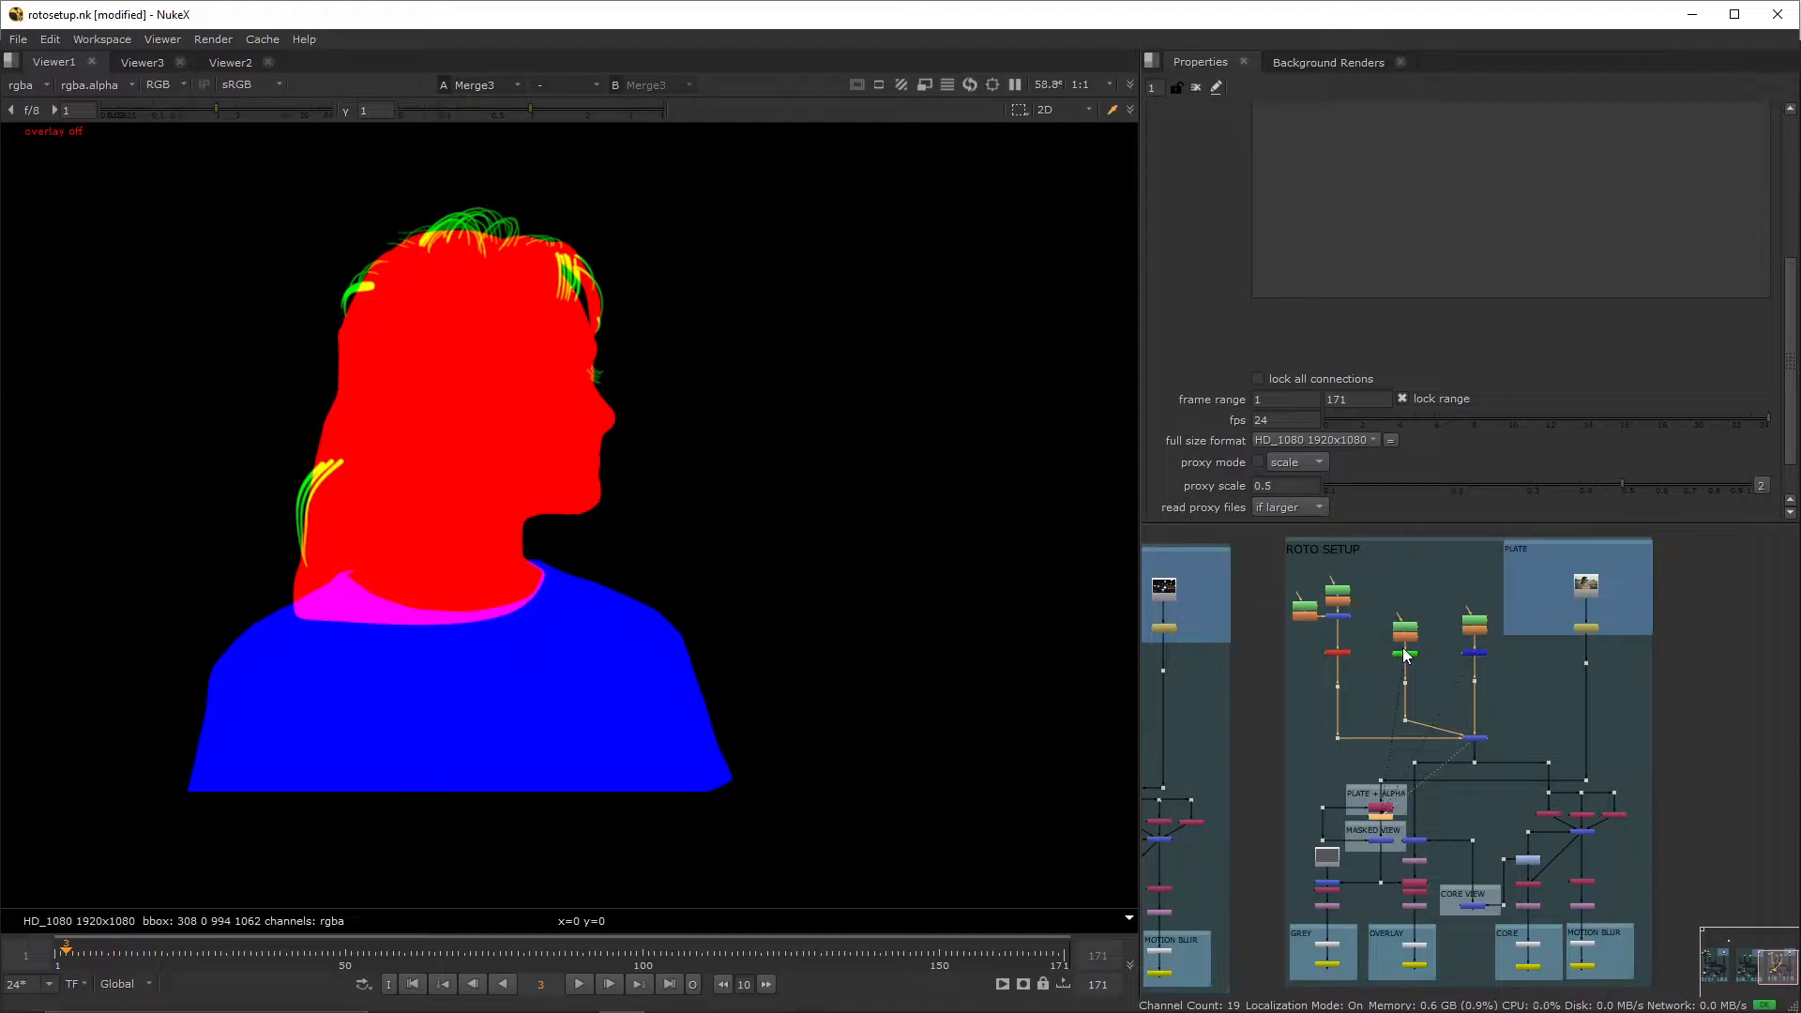
mouse_move(516, 272)
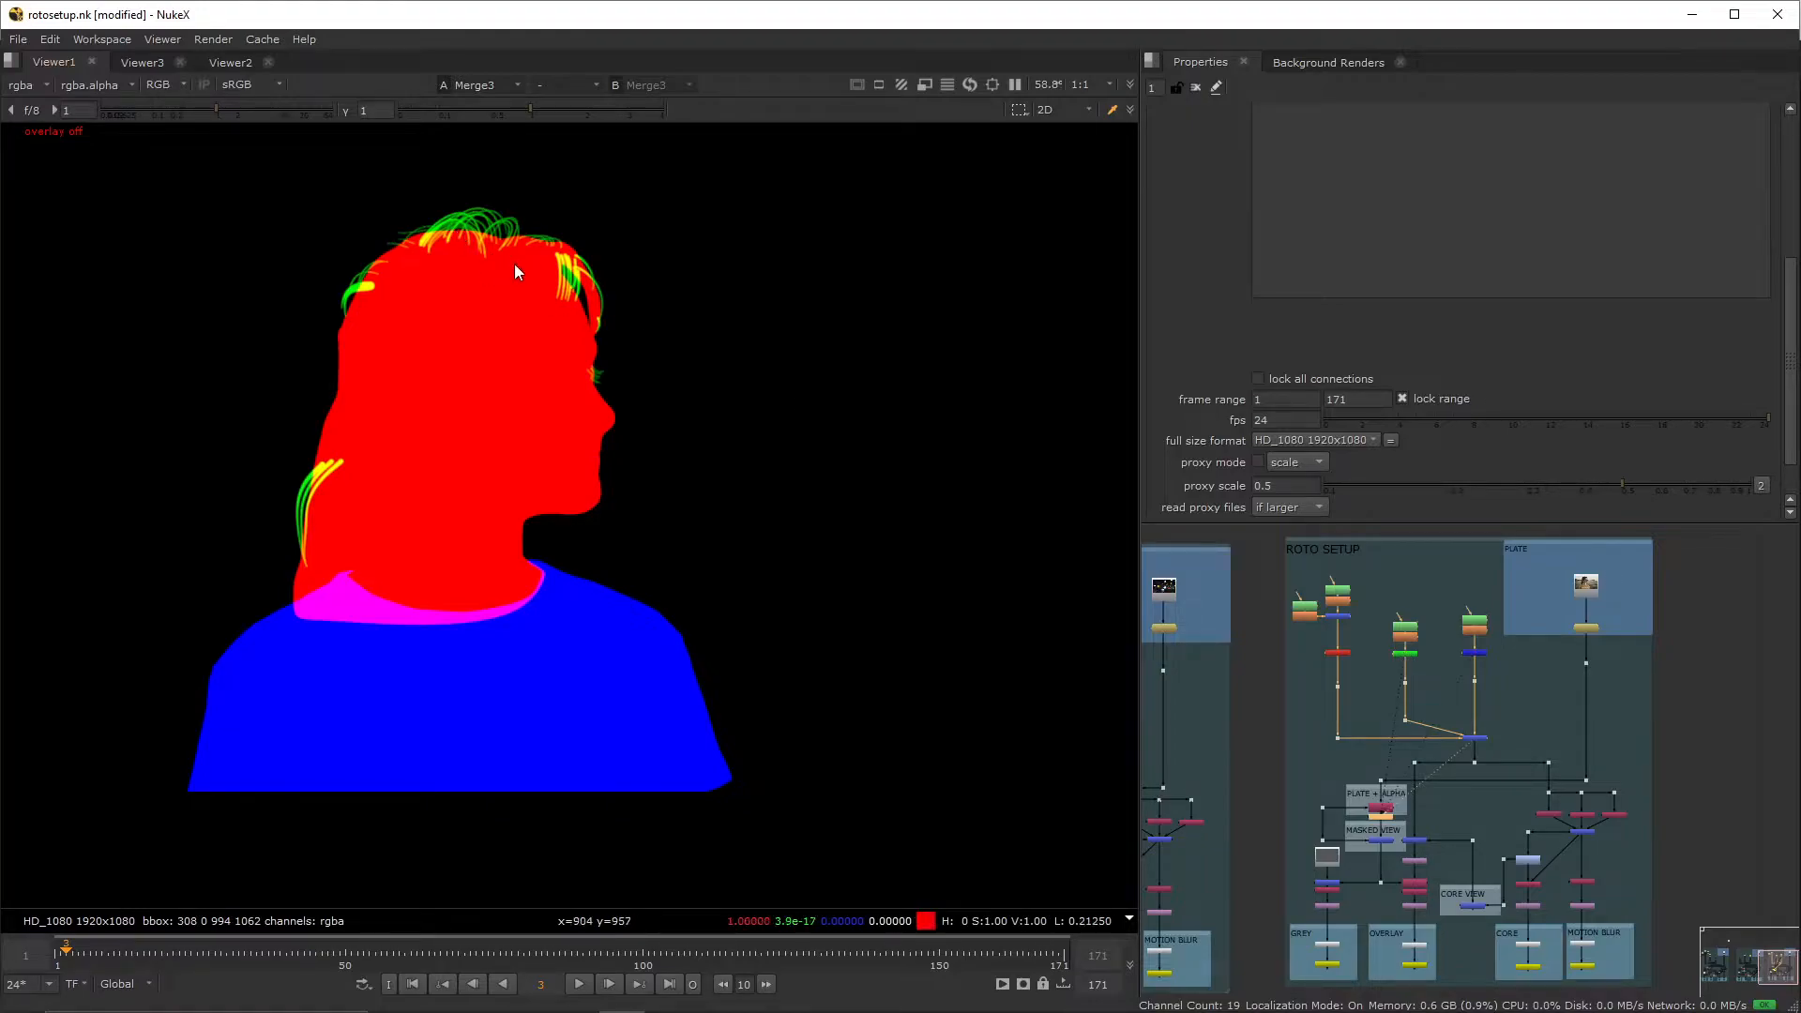
mouse_move(510, 266)
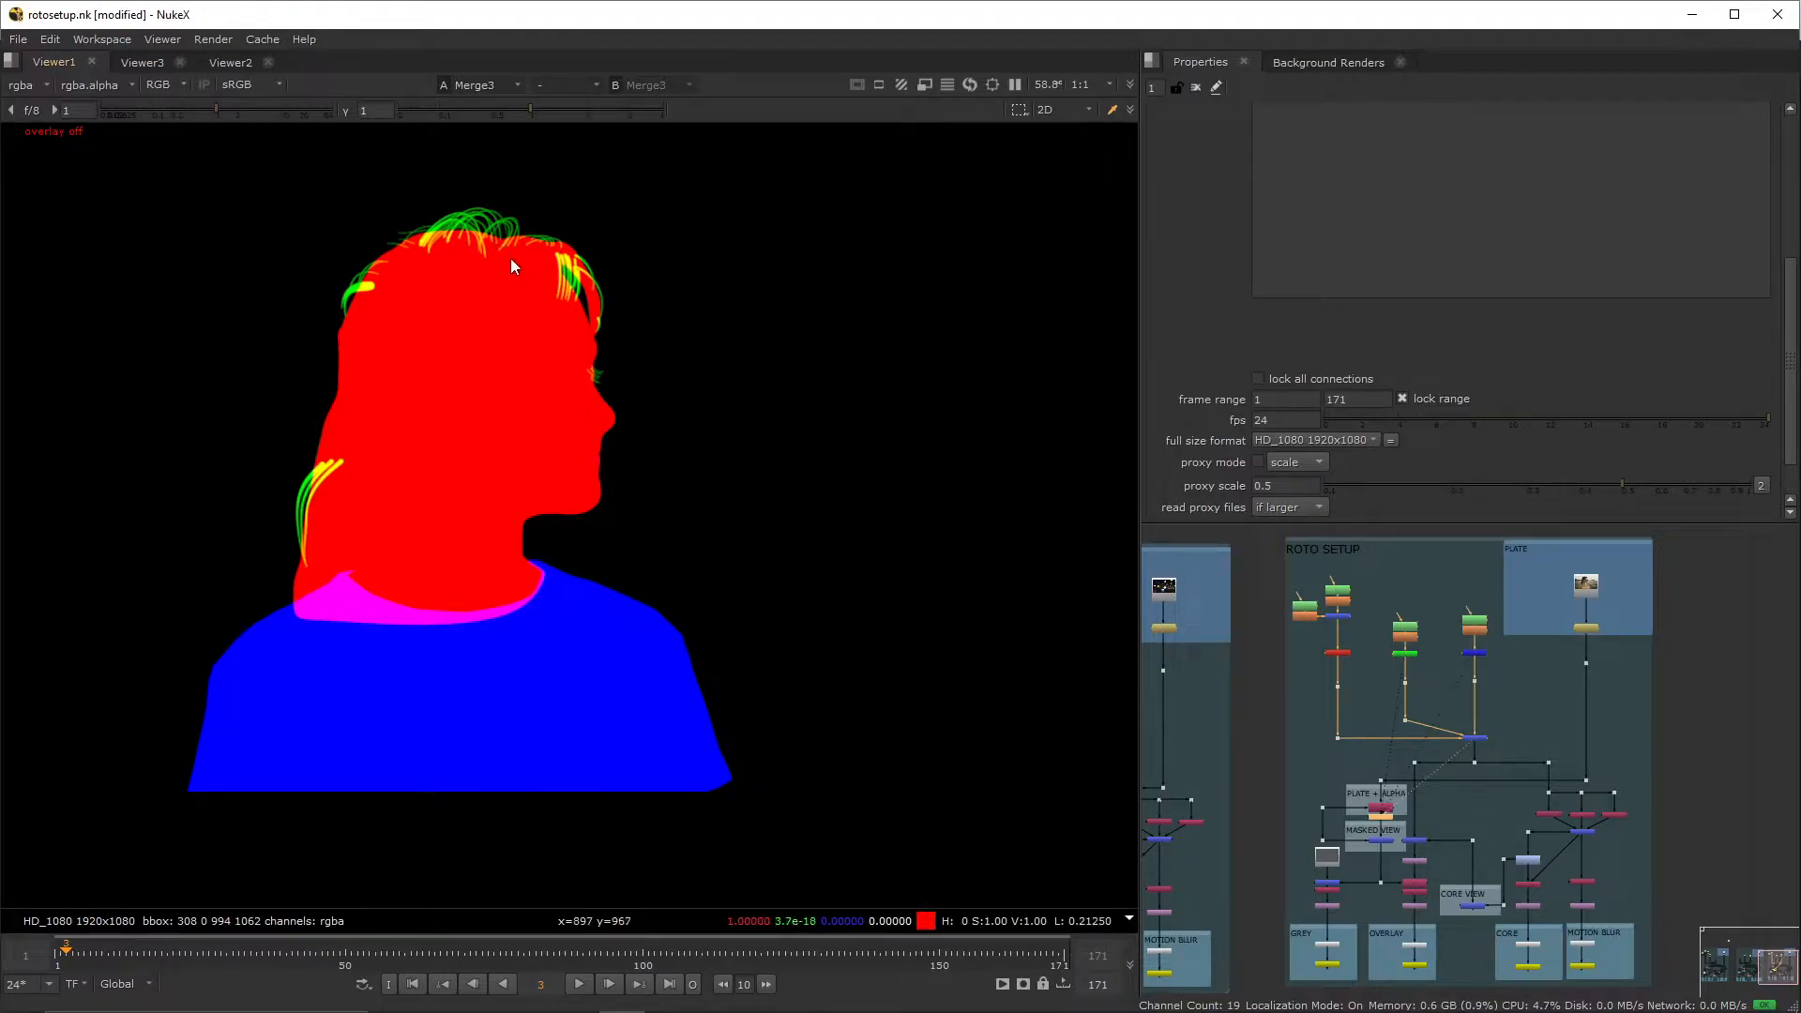
mouse_move(926, 395)
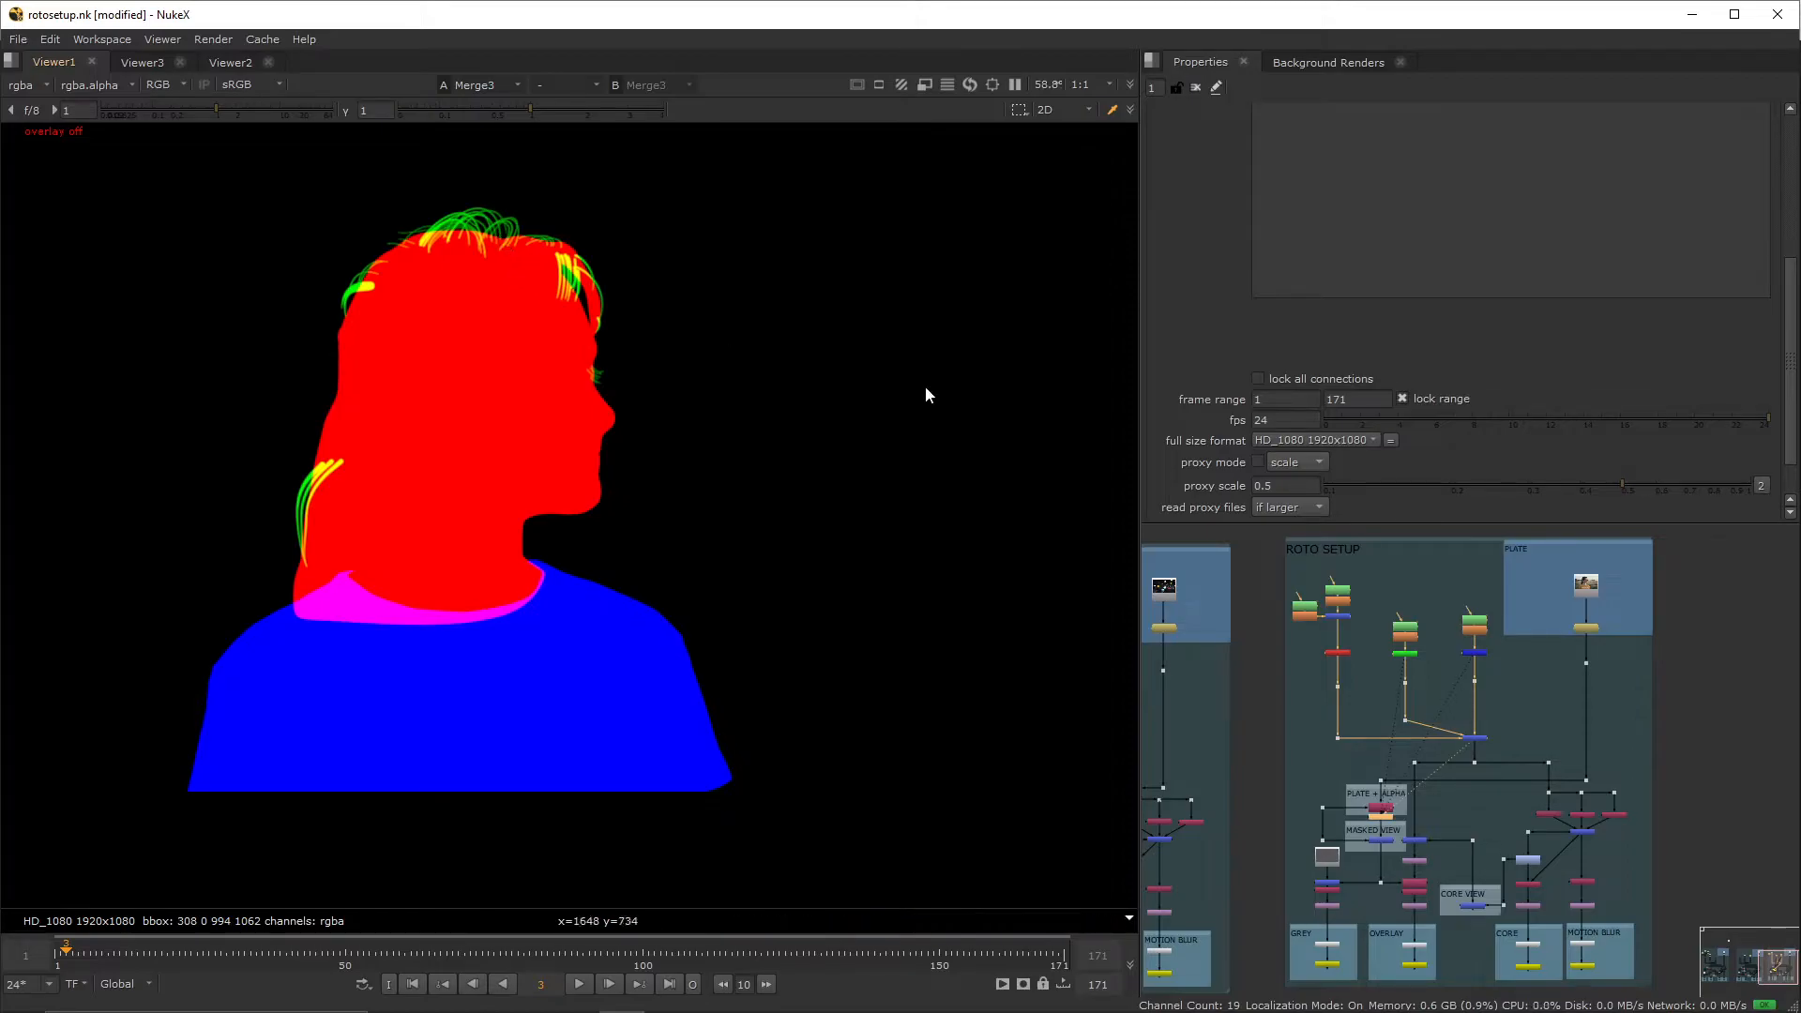
mouse_move(1407, 657)
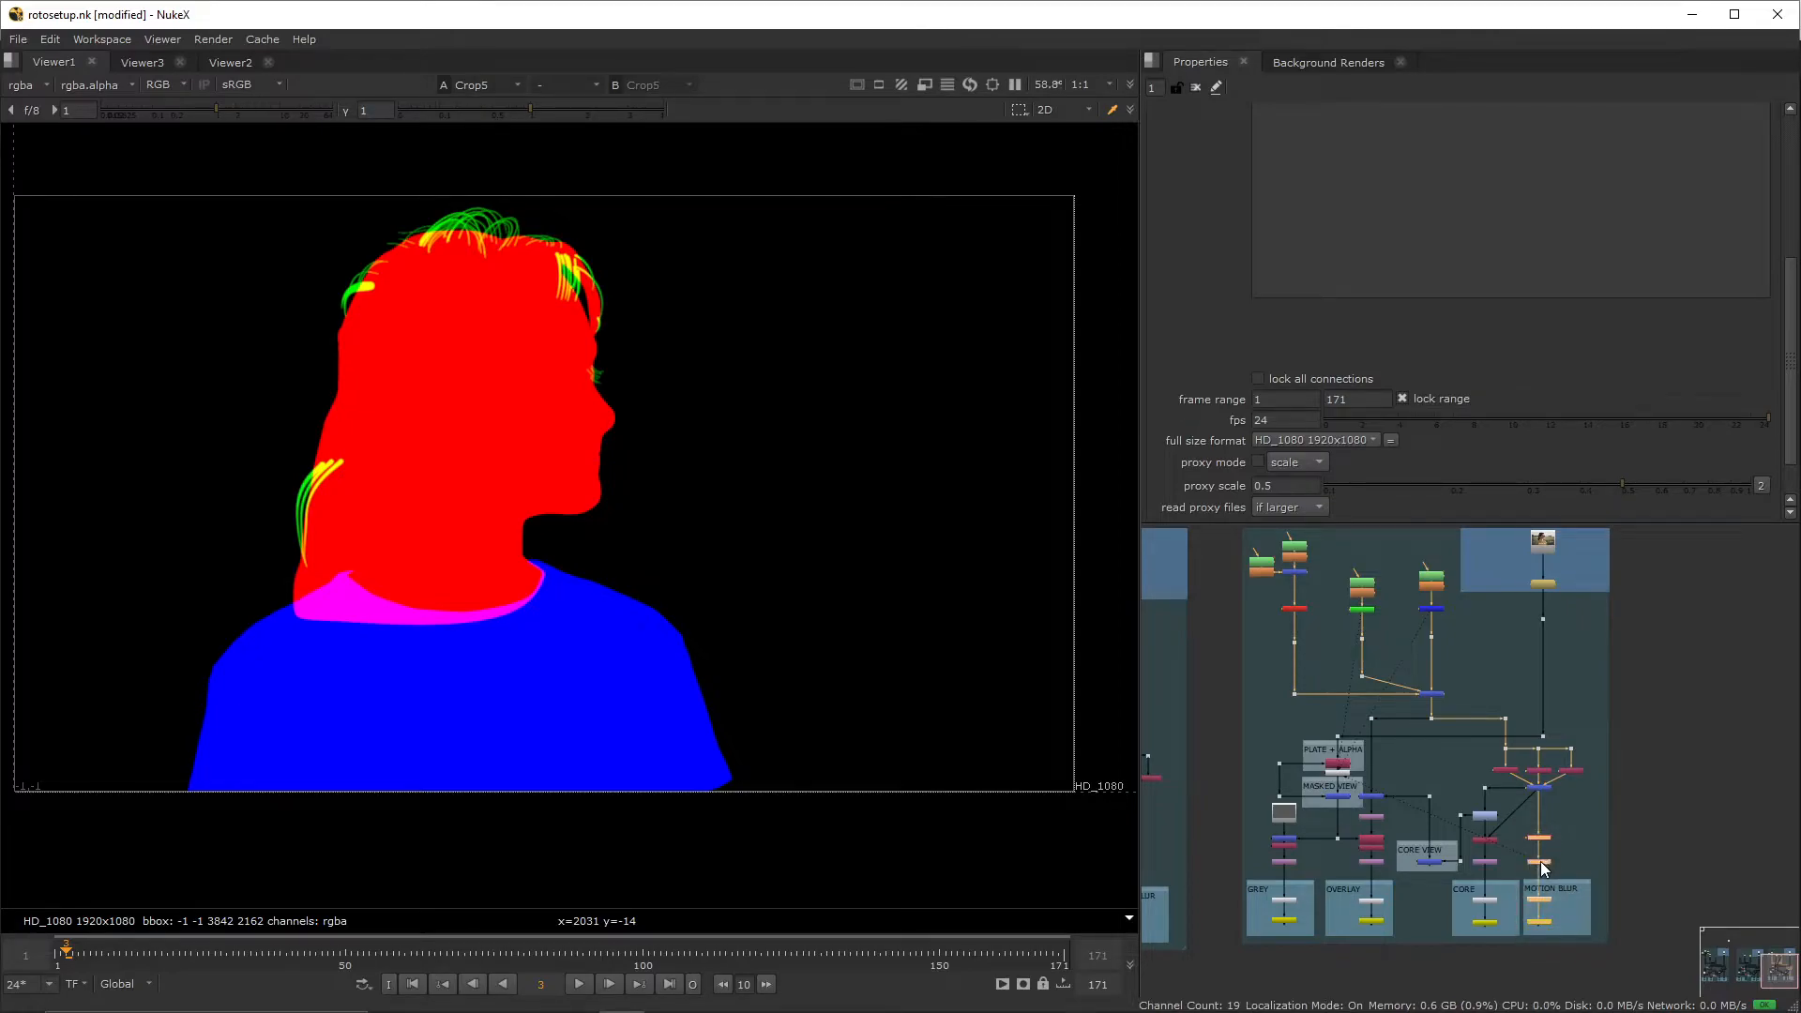
mouse_move(411, 321)
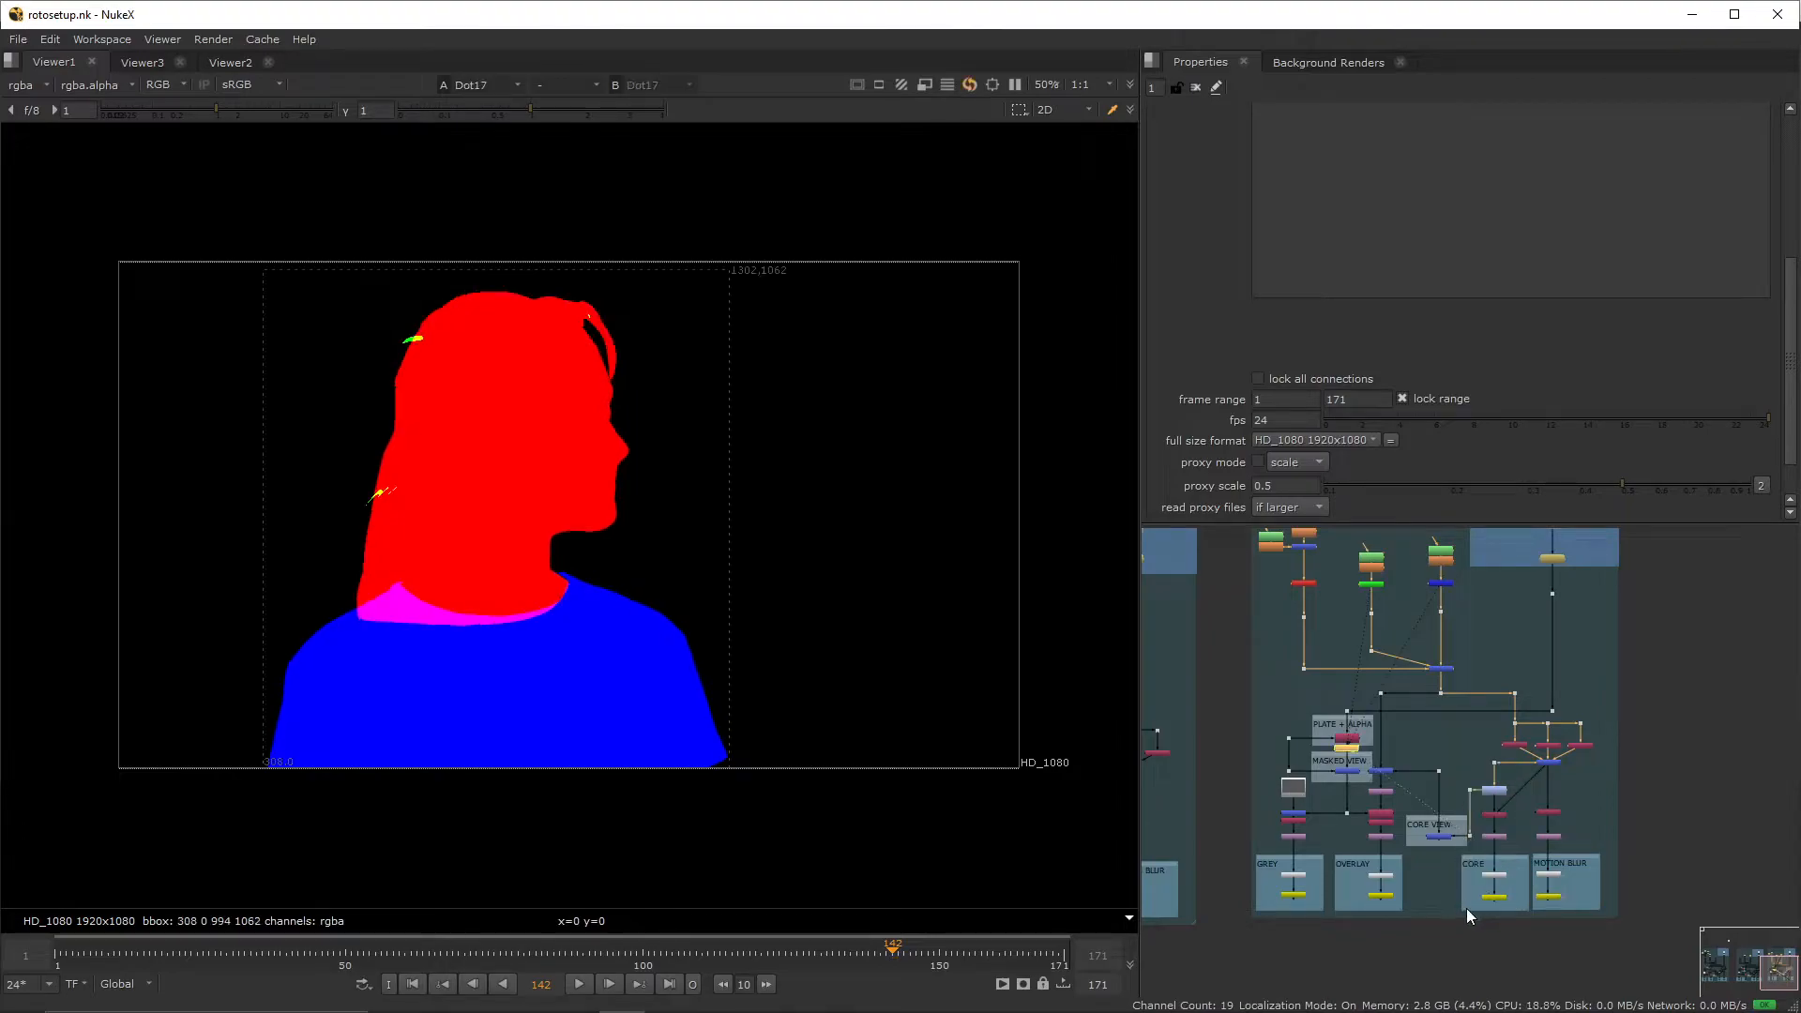
mouse_move(595, 494)
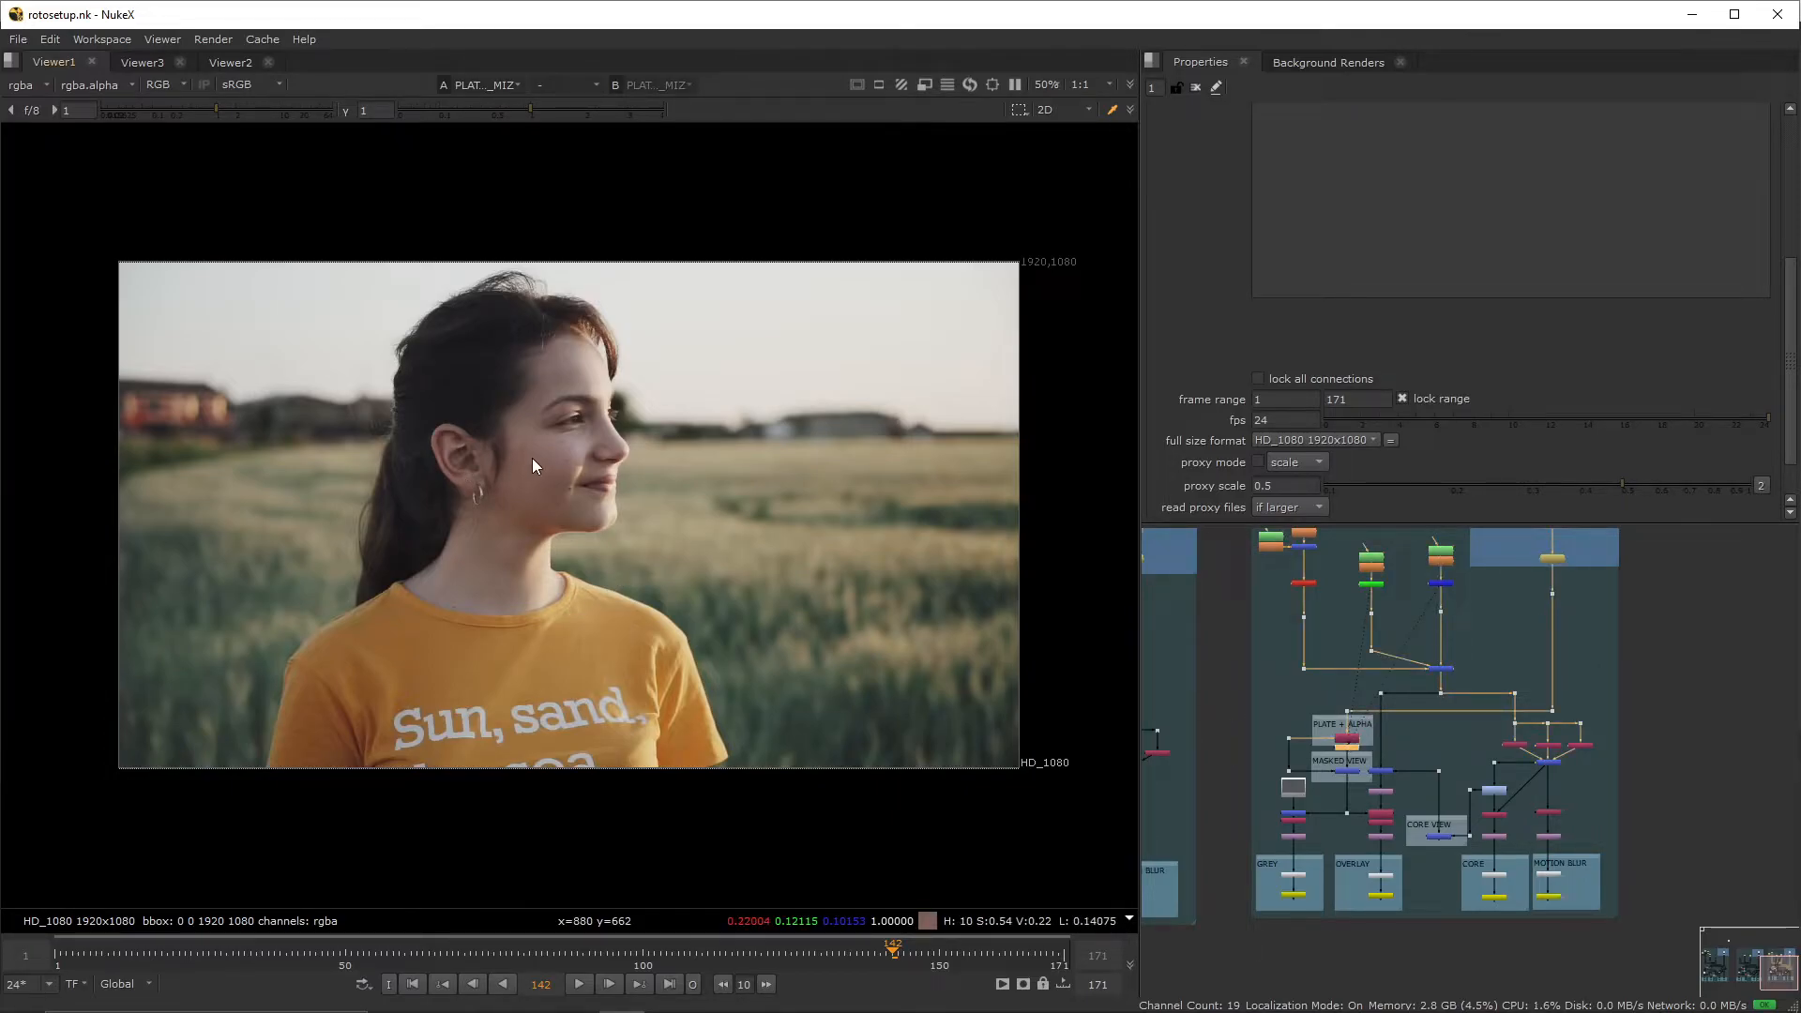
mouse_move(591, 519)
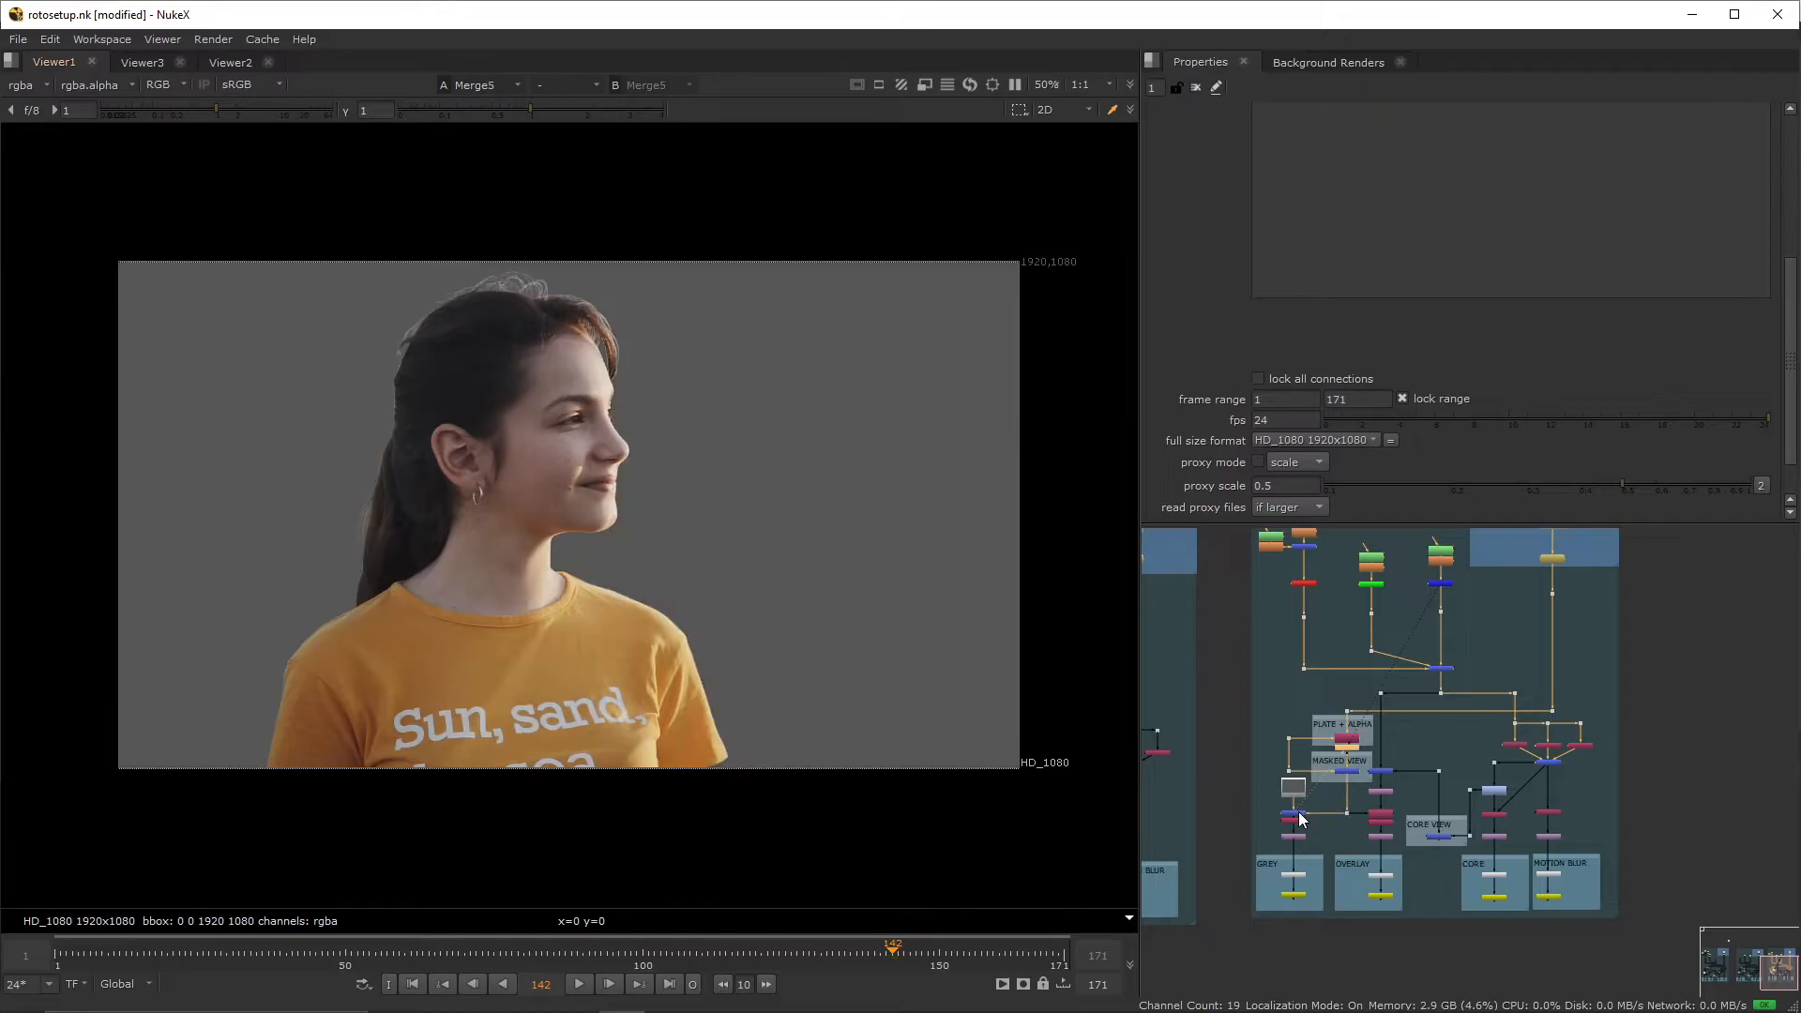
mouse_move(731, 641)
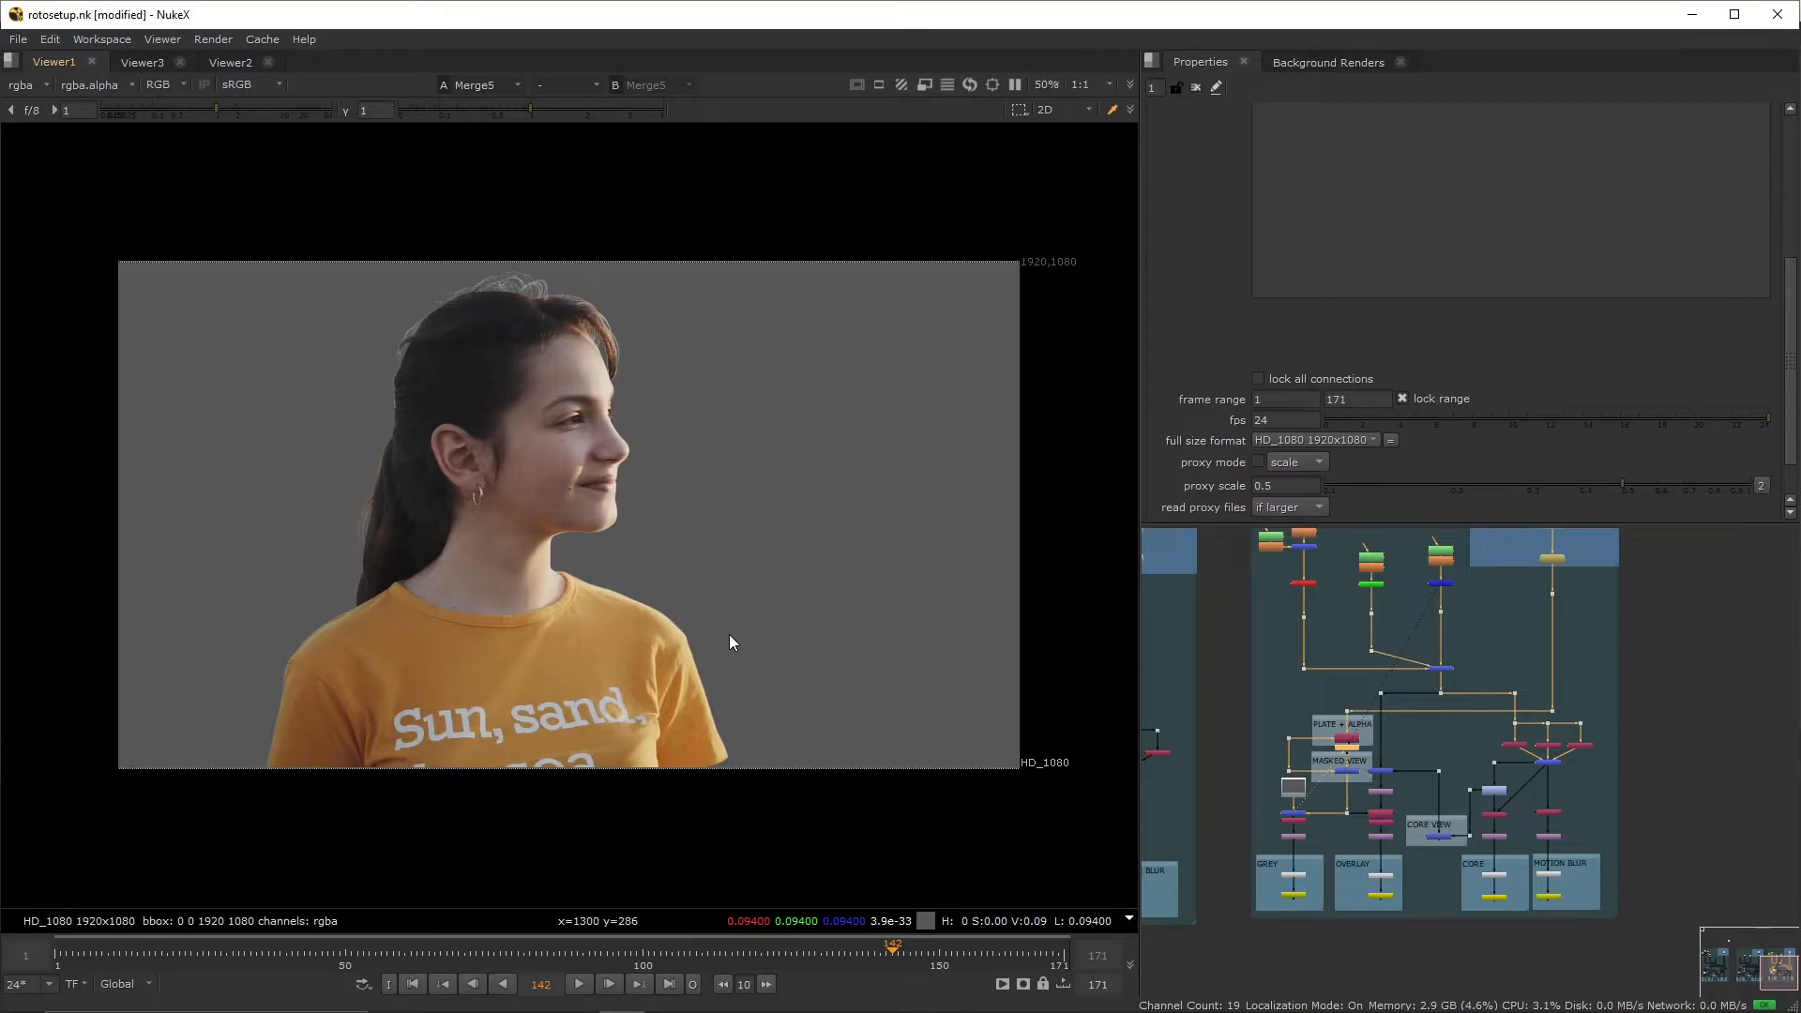
mouse_move(694, 456)
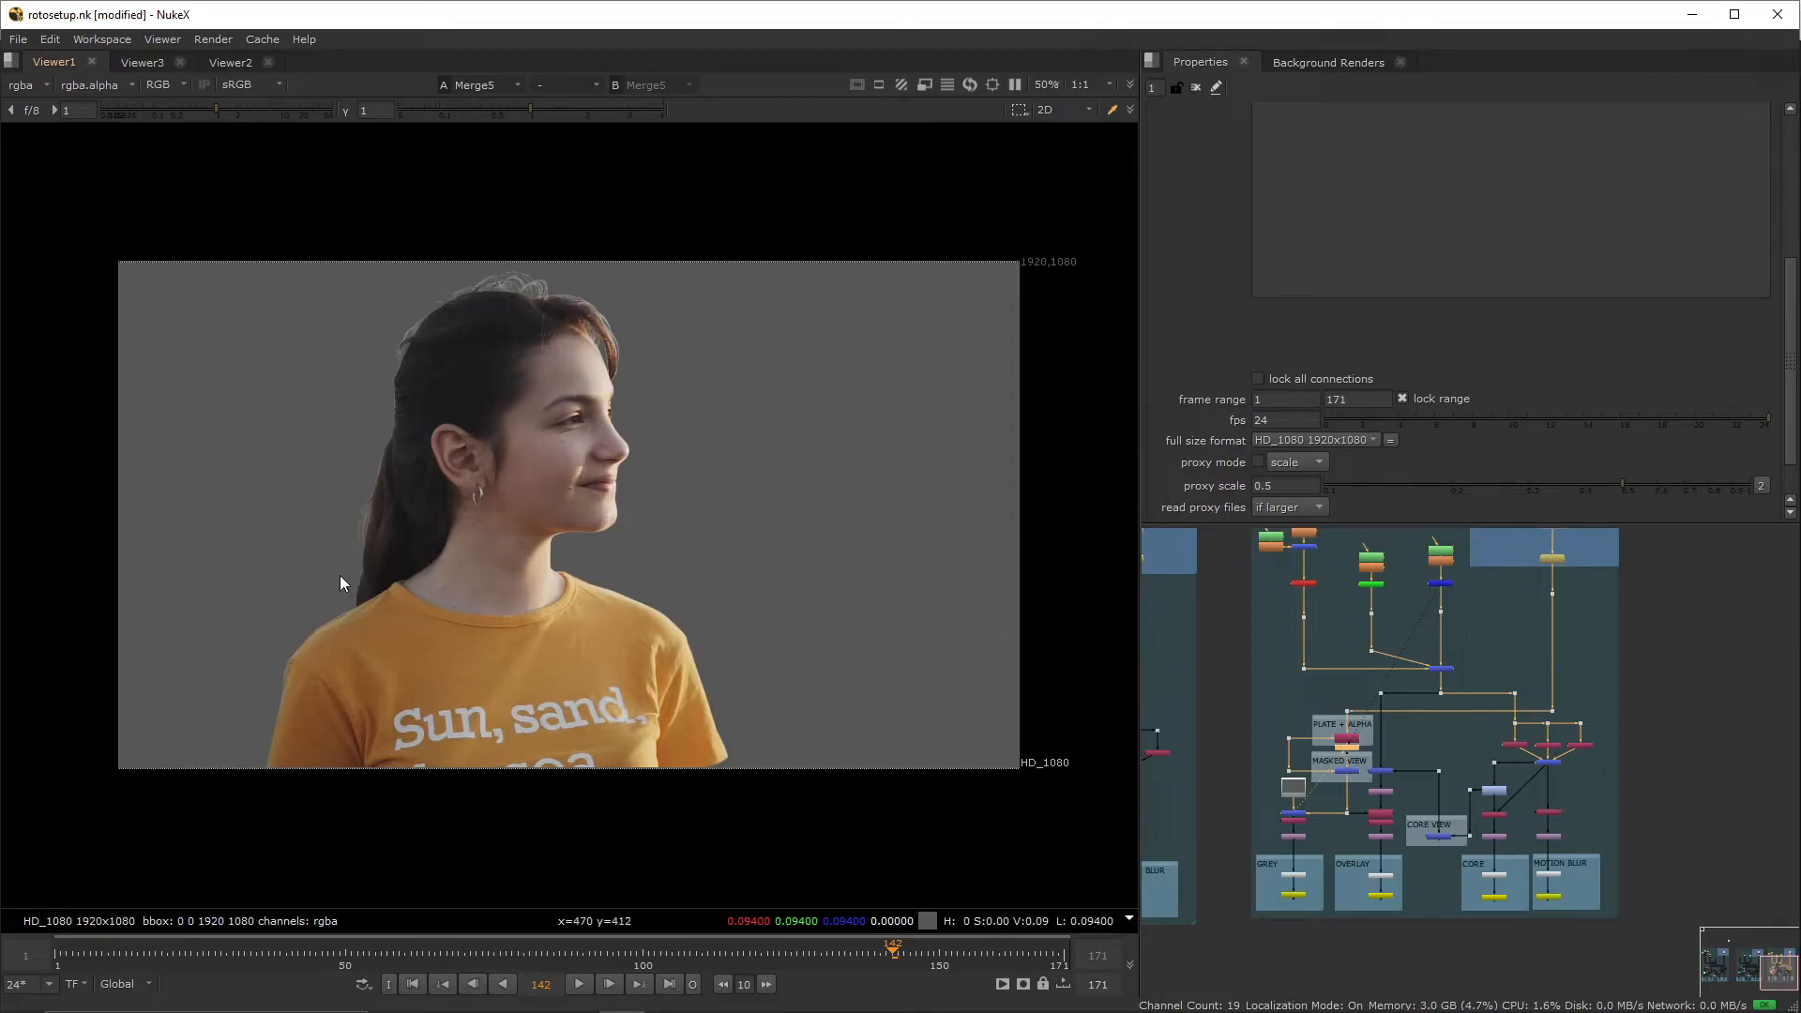
mouse_move(415, 326)
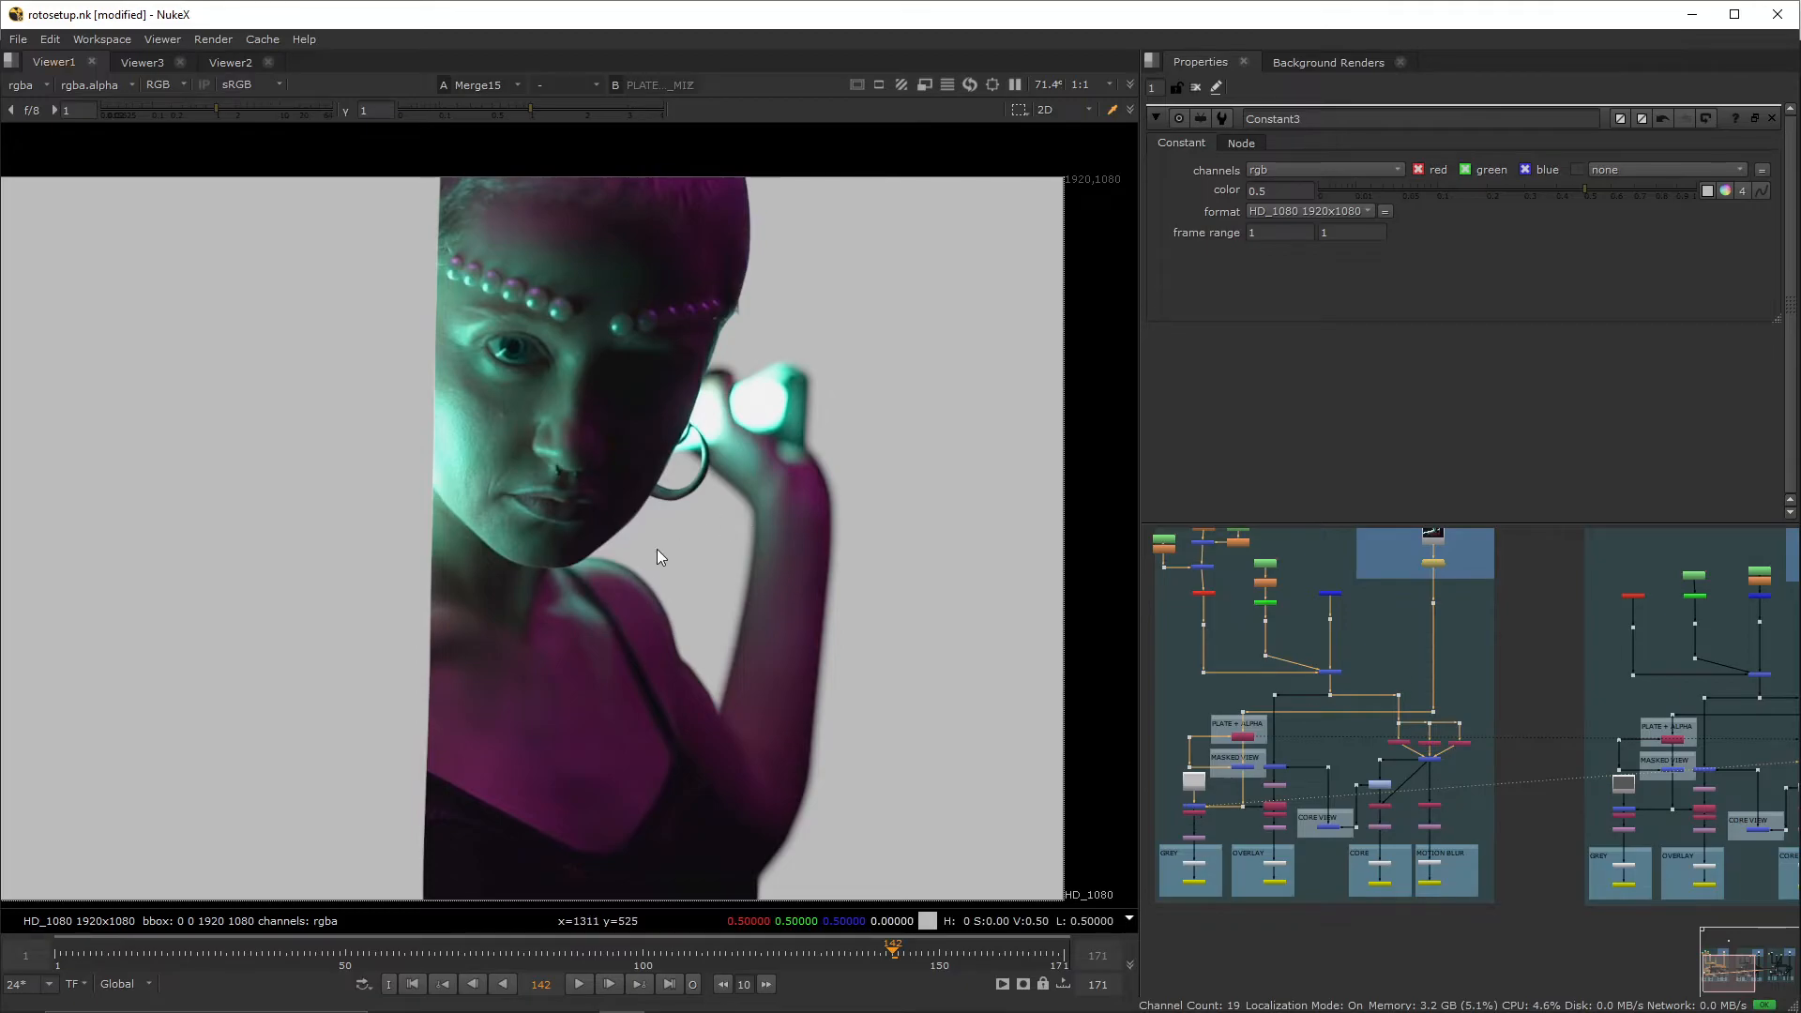
mouse_move(1199, 794)
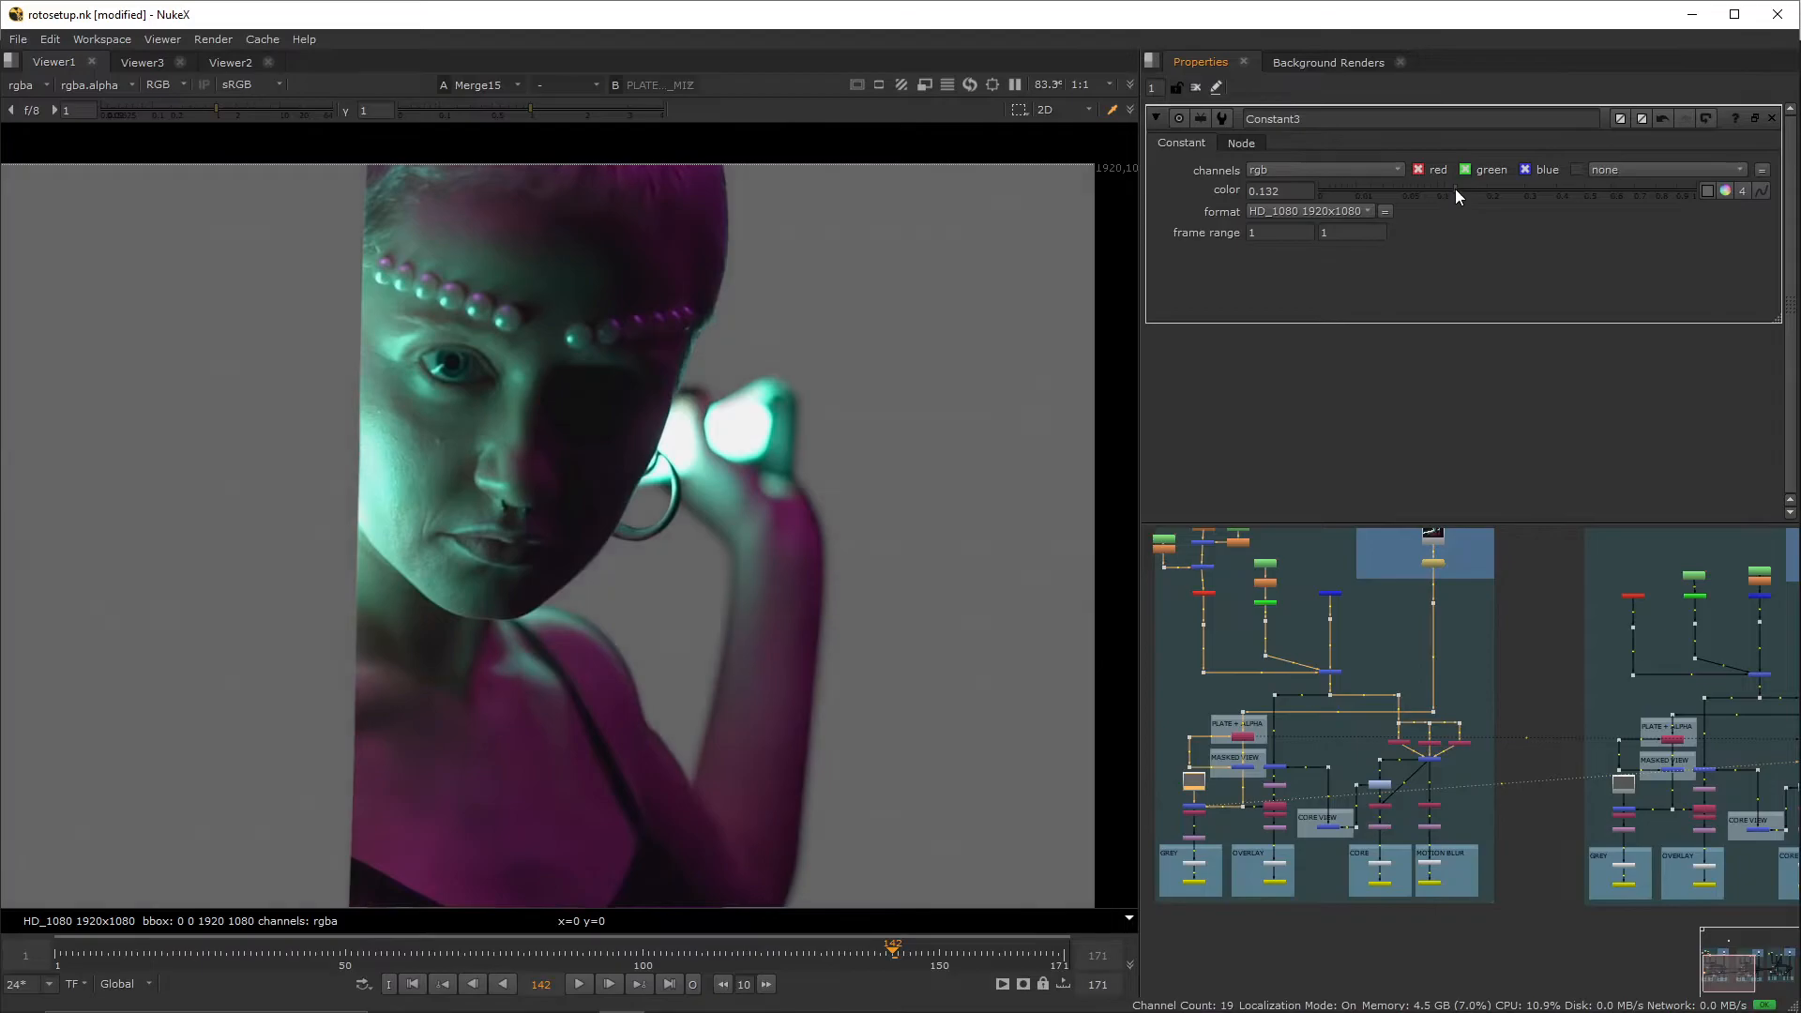
- Lower the Constant3 background grey from 0.5 to near-black 0.037 behind the woman
drag(1493, 192, 1423, 191)
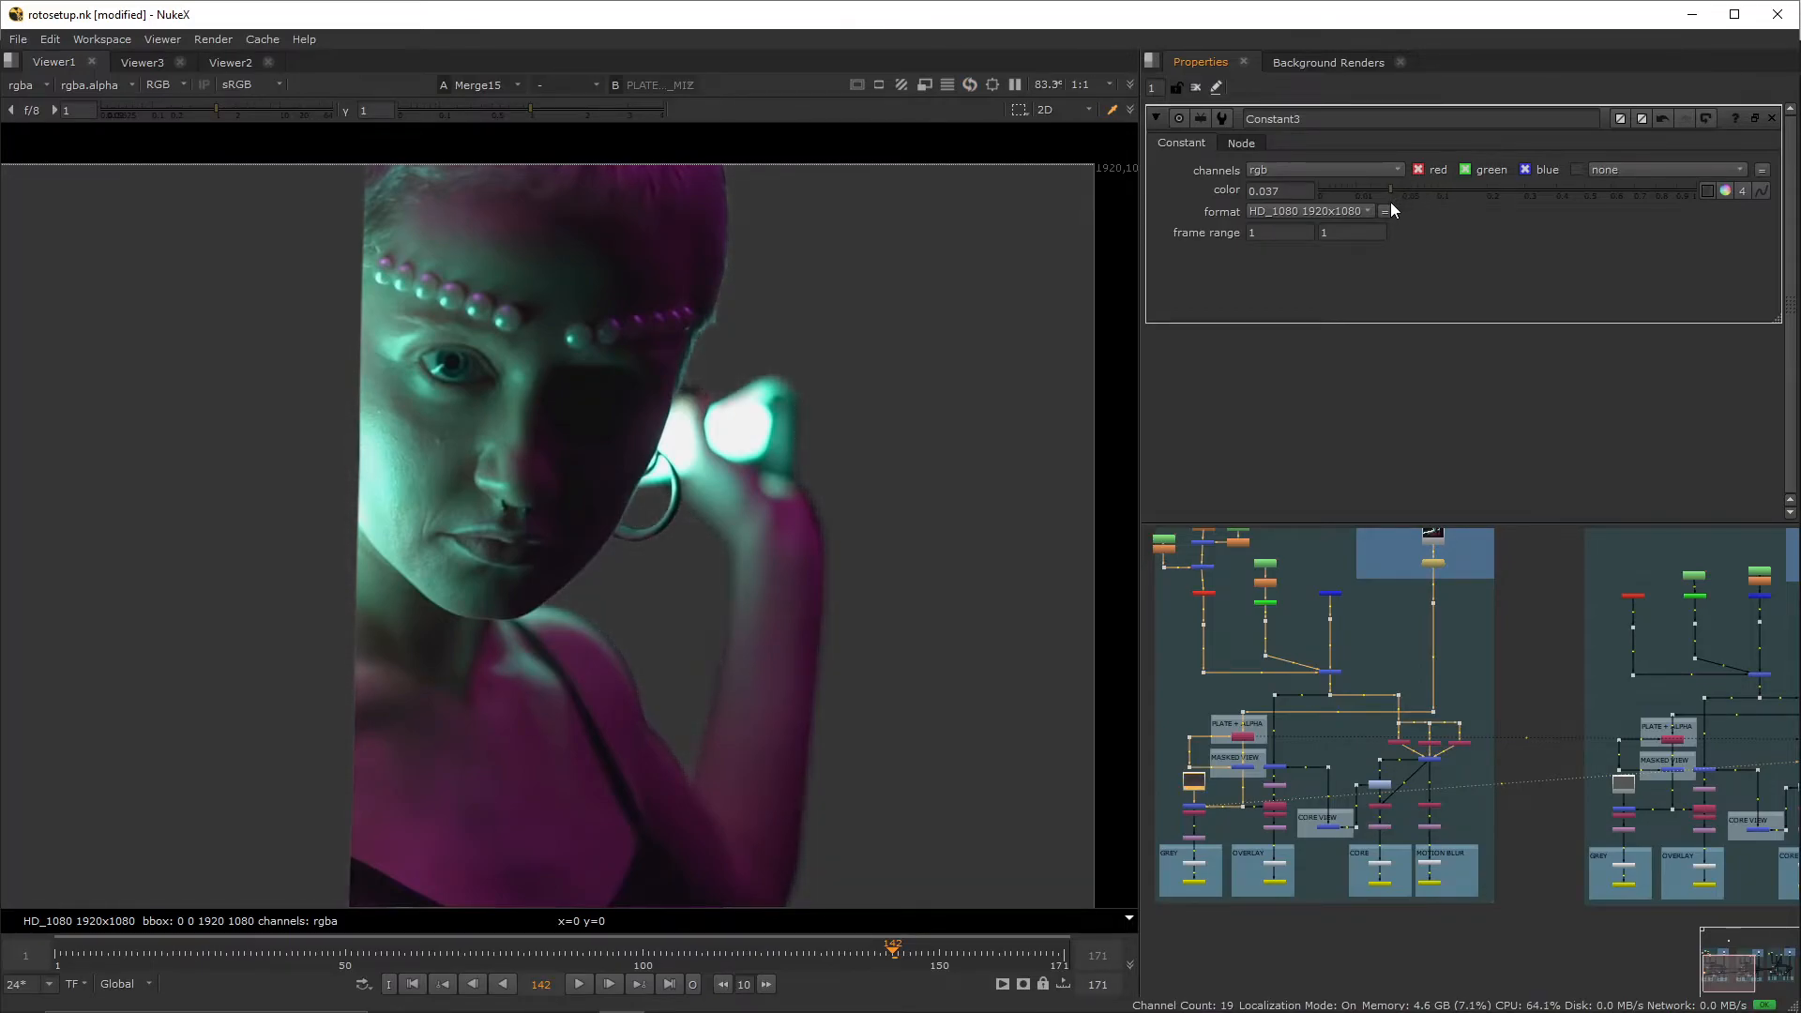
mouse_move(576, 637)
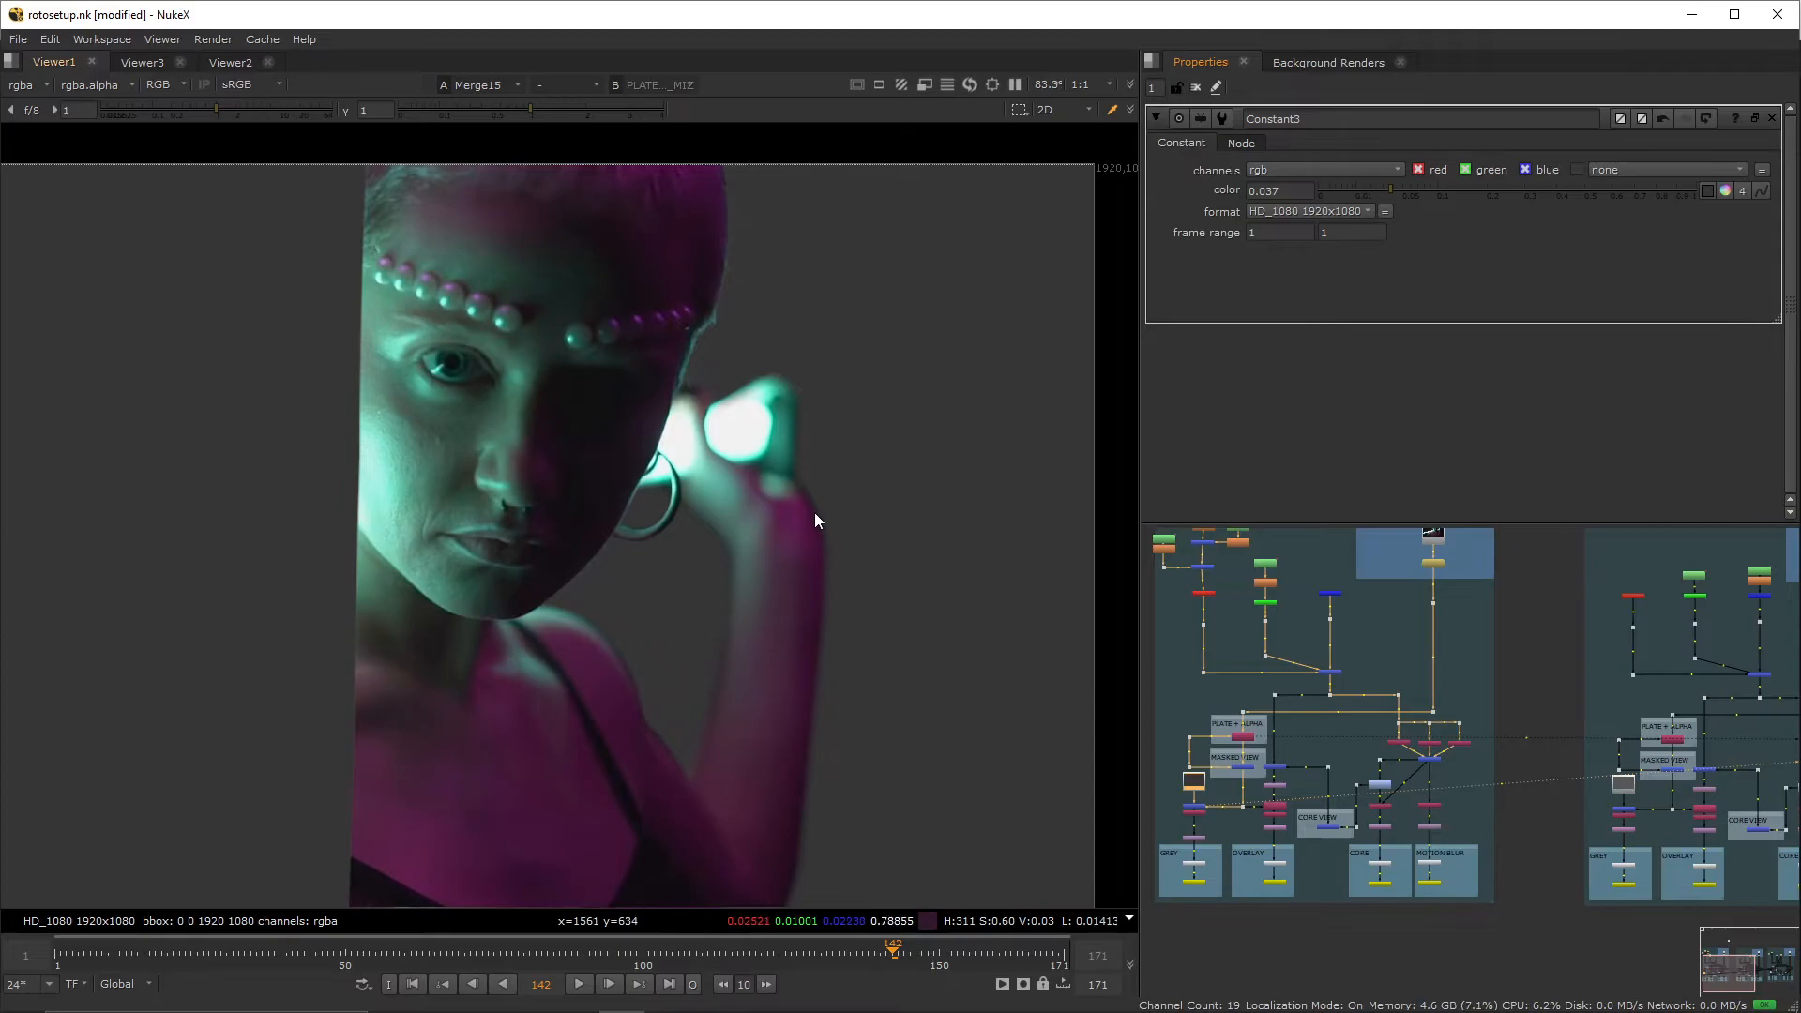
mouse_move(812, 487)
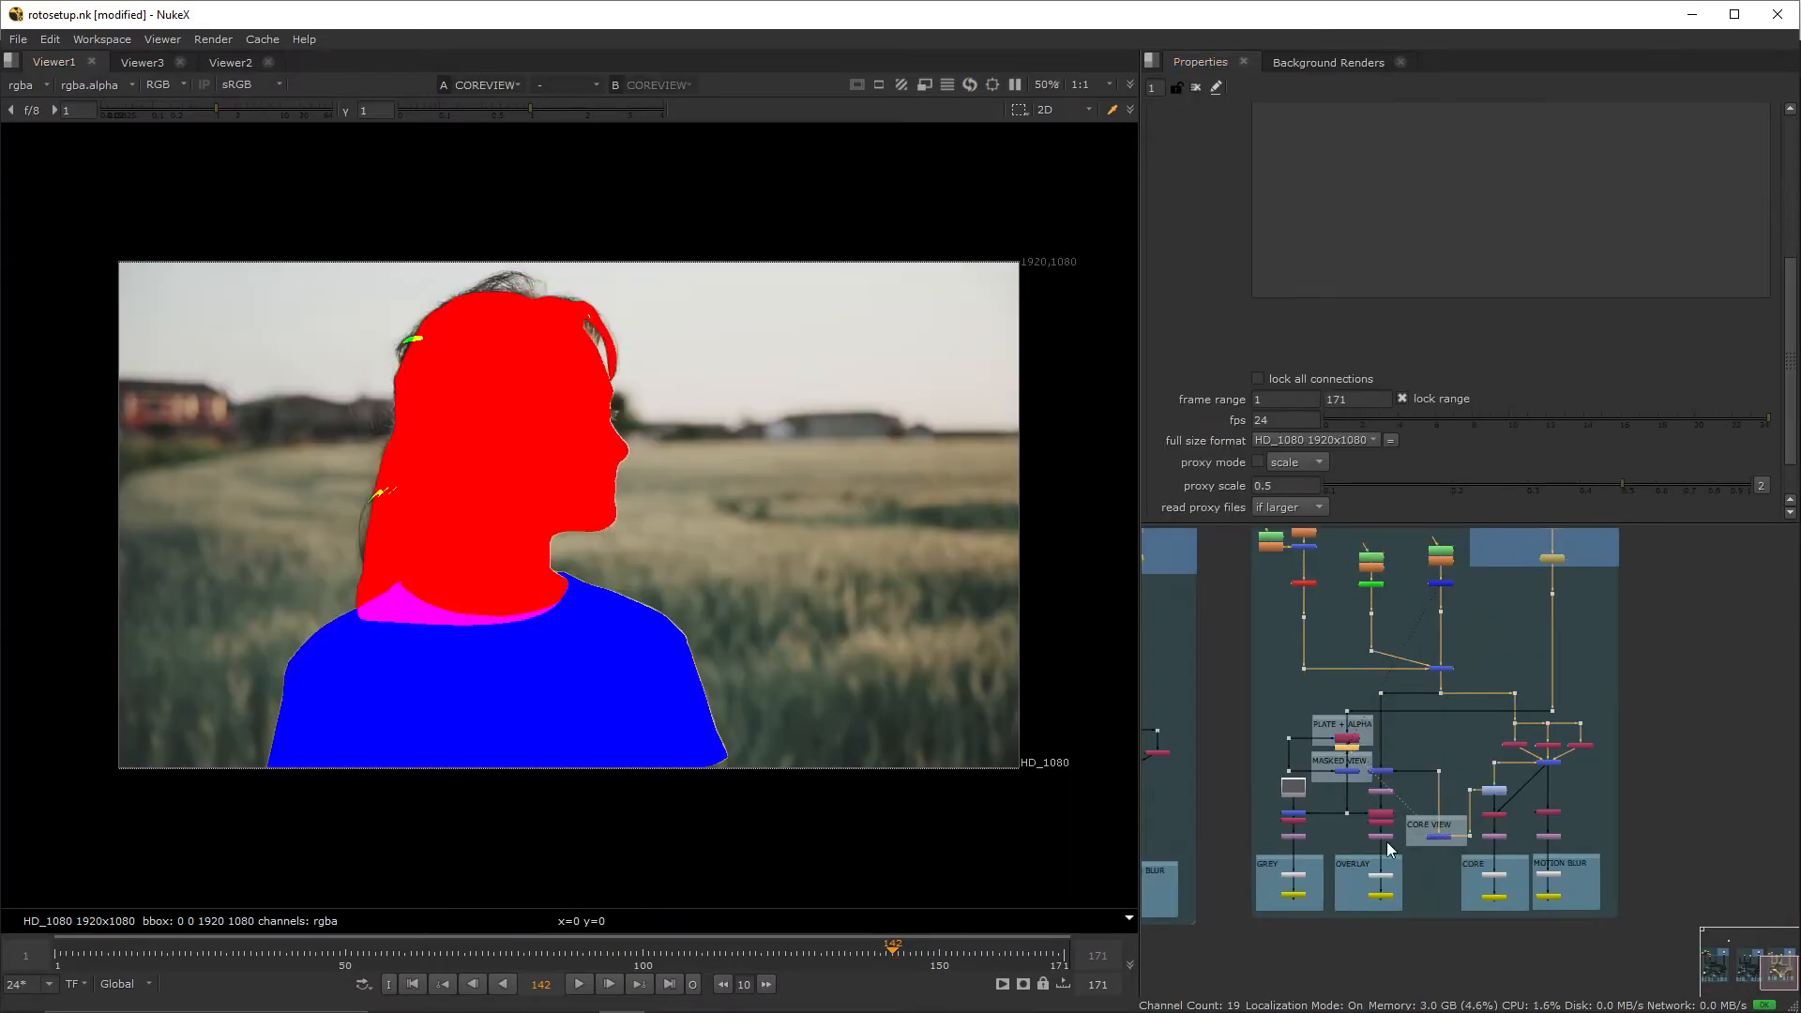
mouse_move(510, 530)
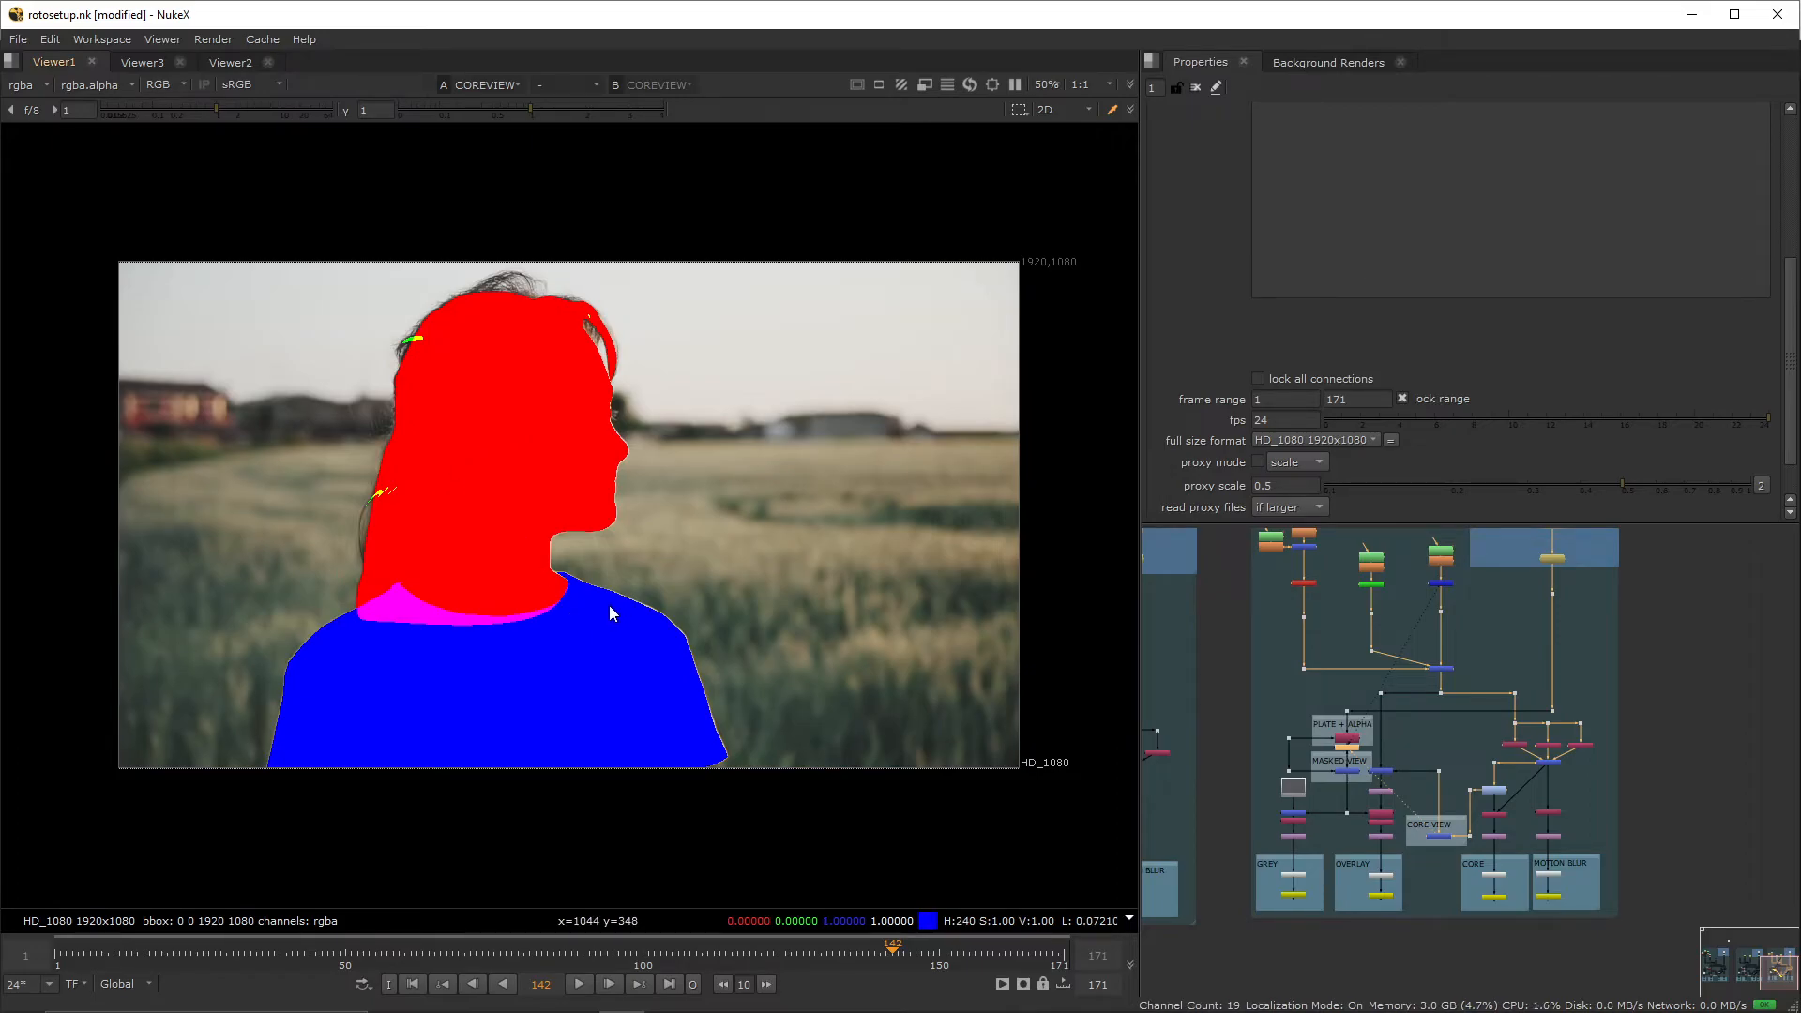
mouse_move(410, 357)
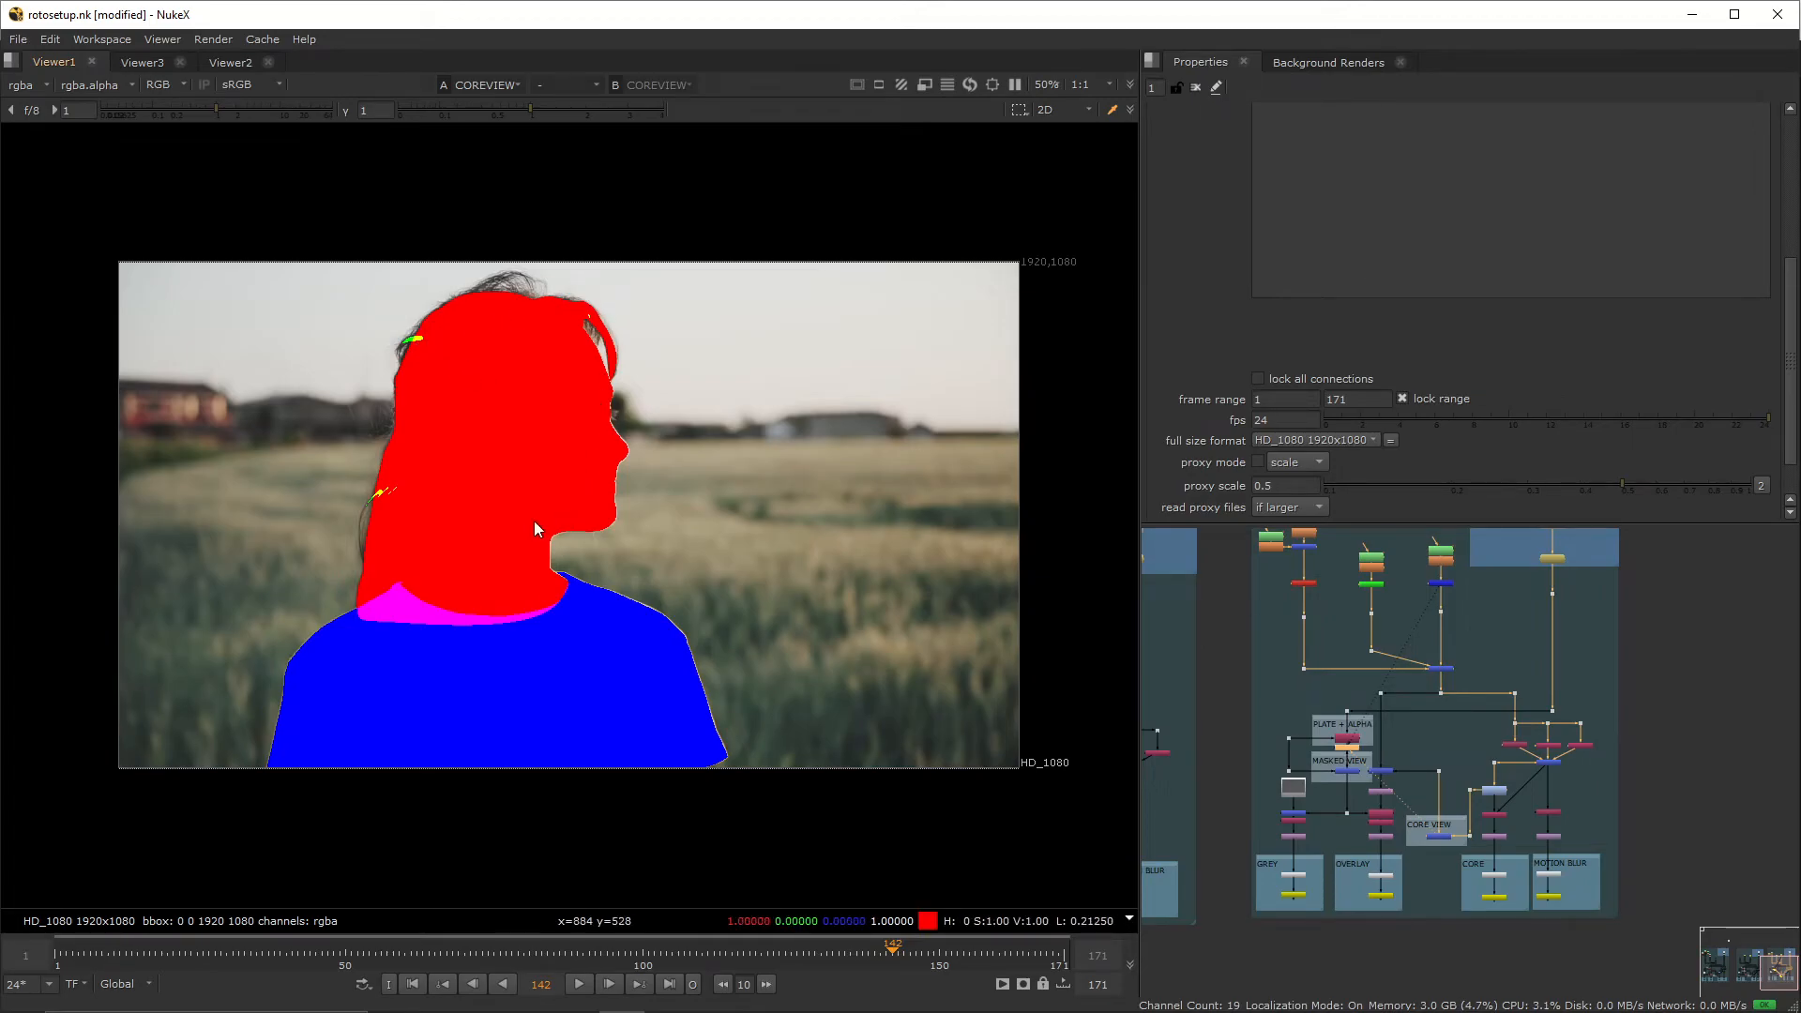
mouse_move(608, 503)
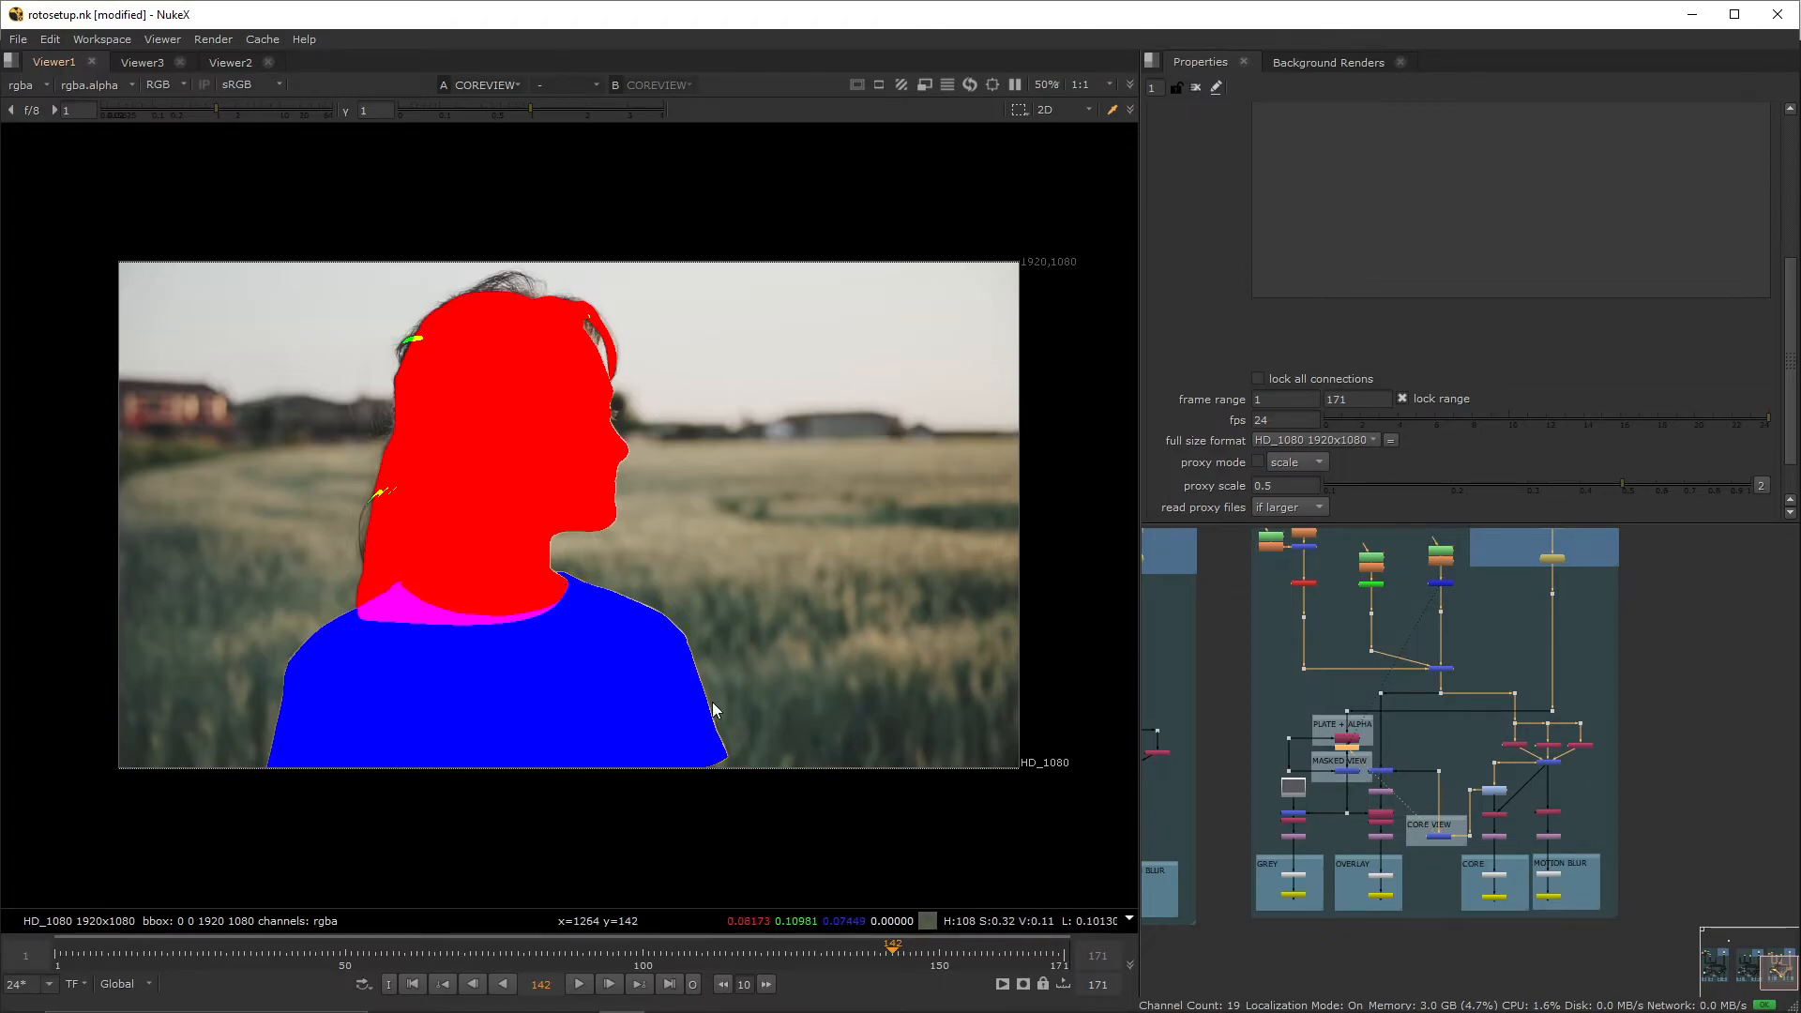
mouse_move(664, 627)
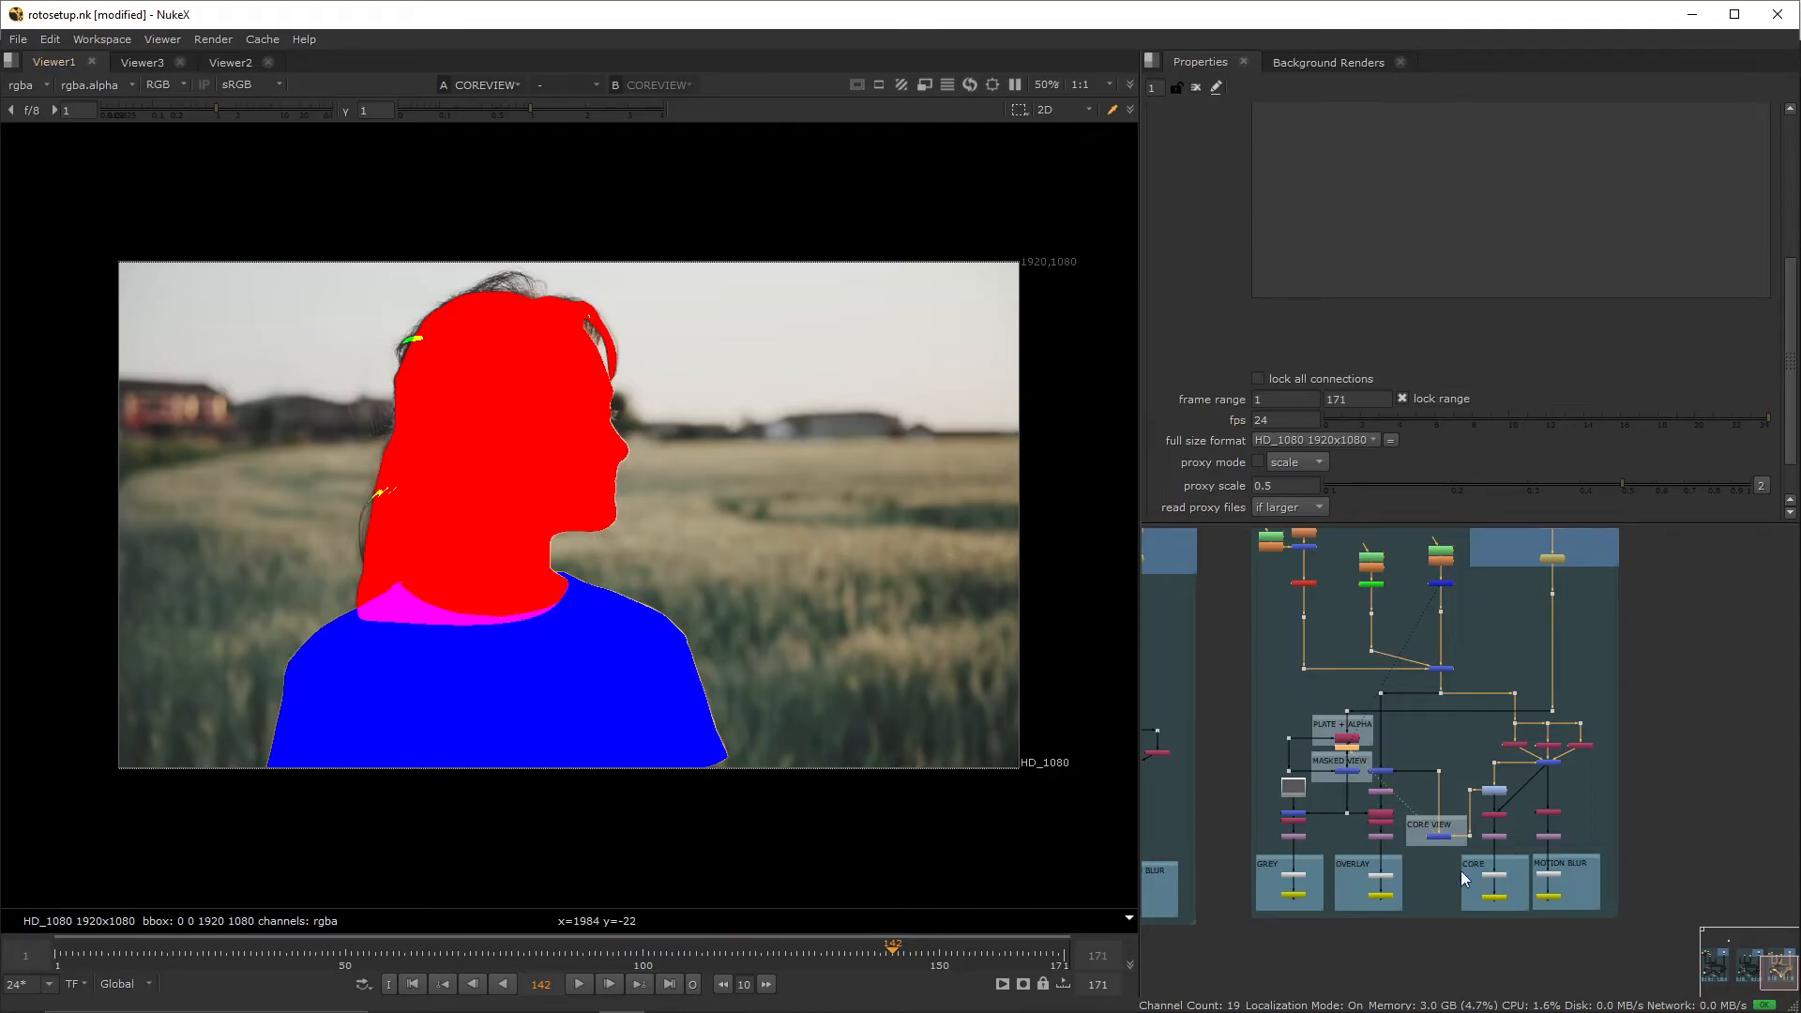
mouse_move(1461, 764)
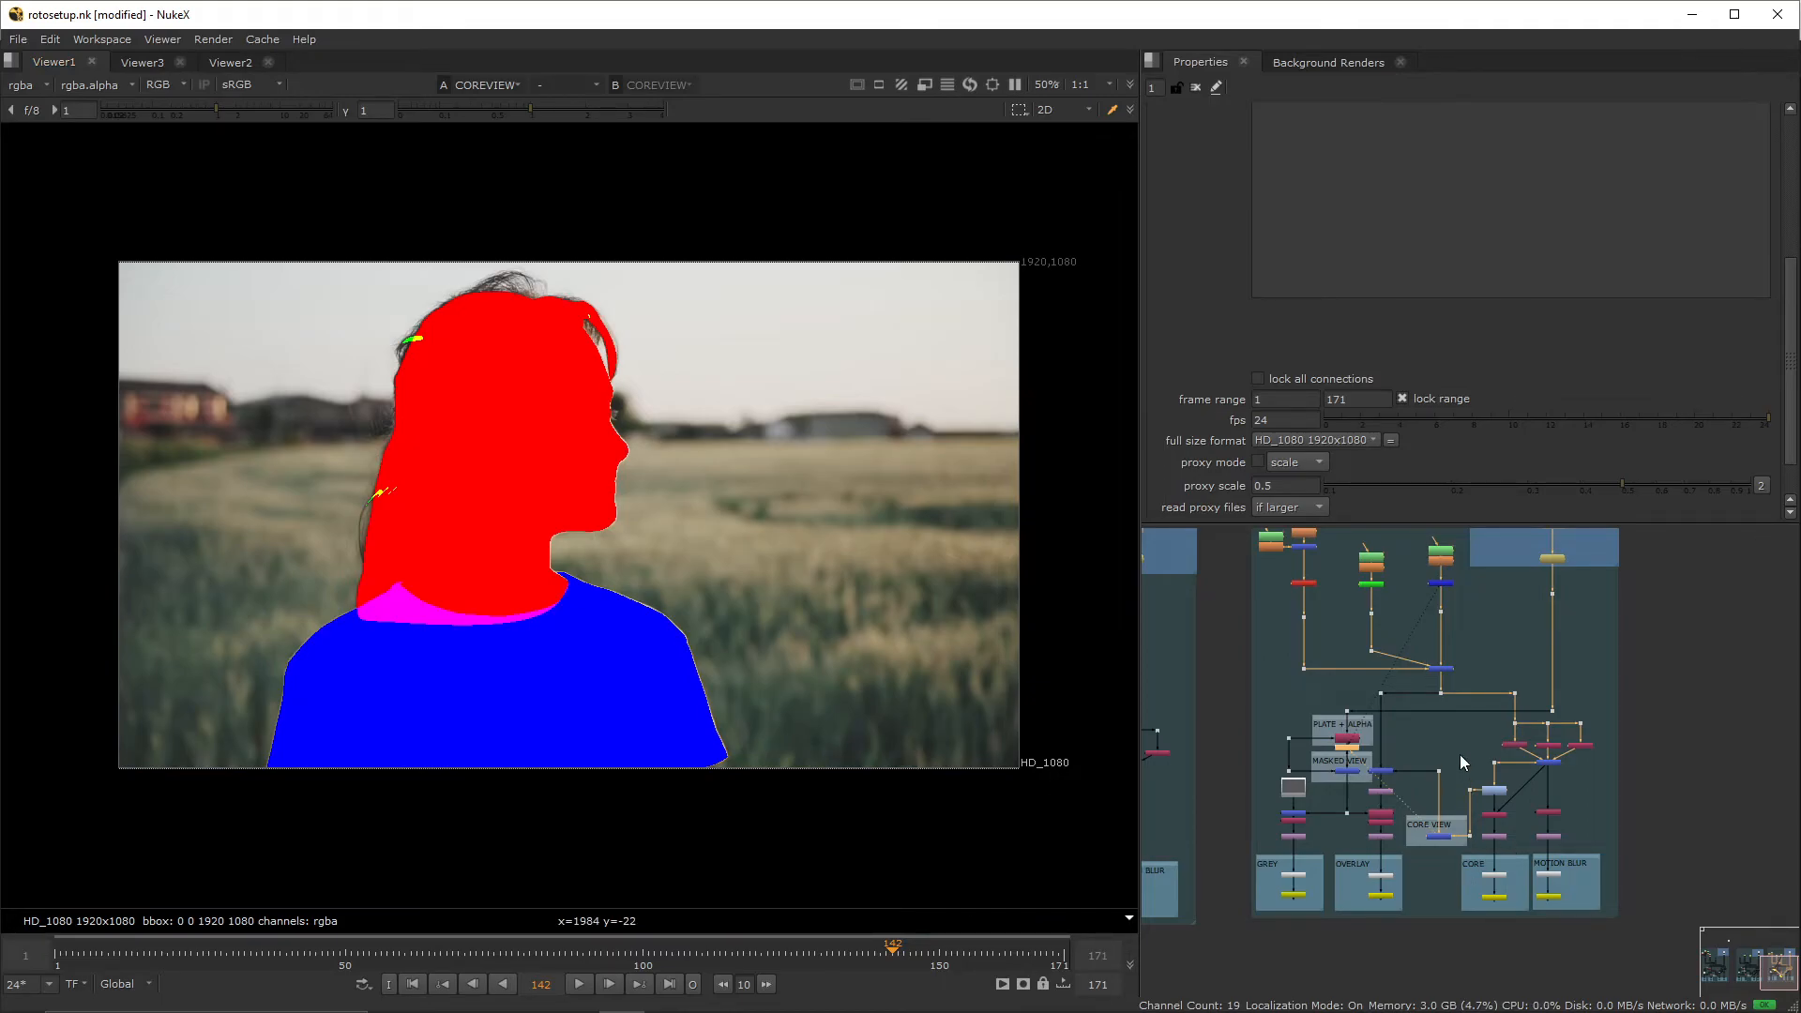
mouse_move(1399, 763)
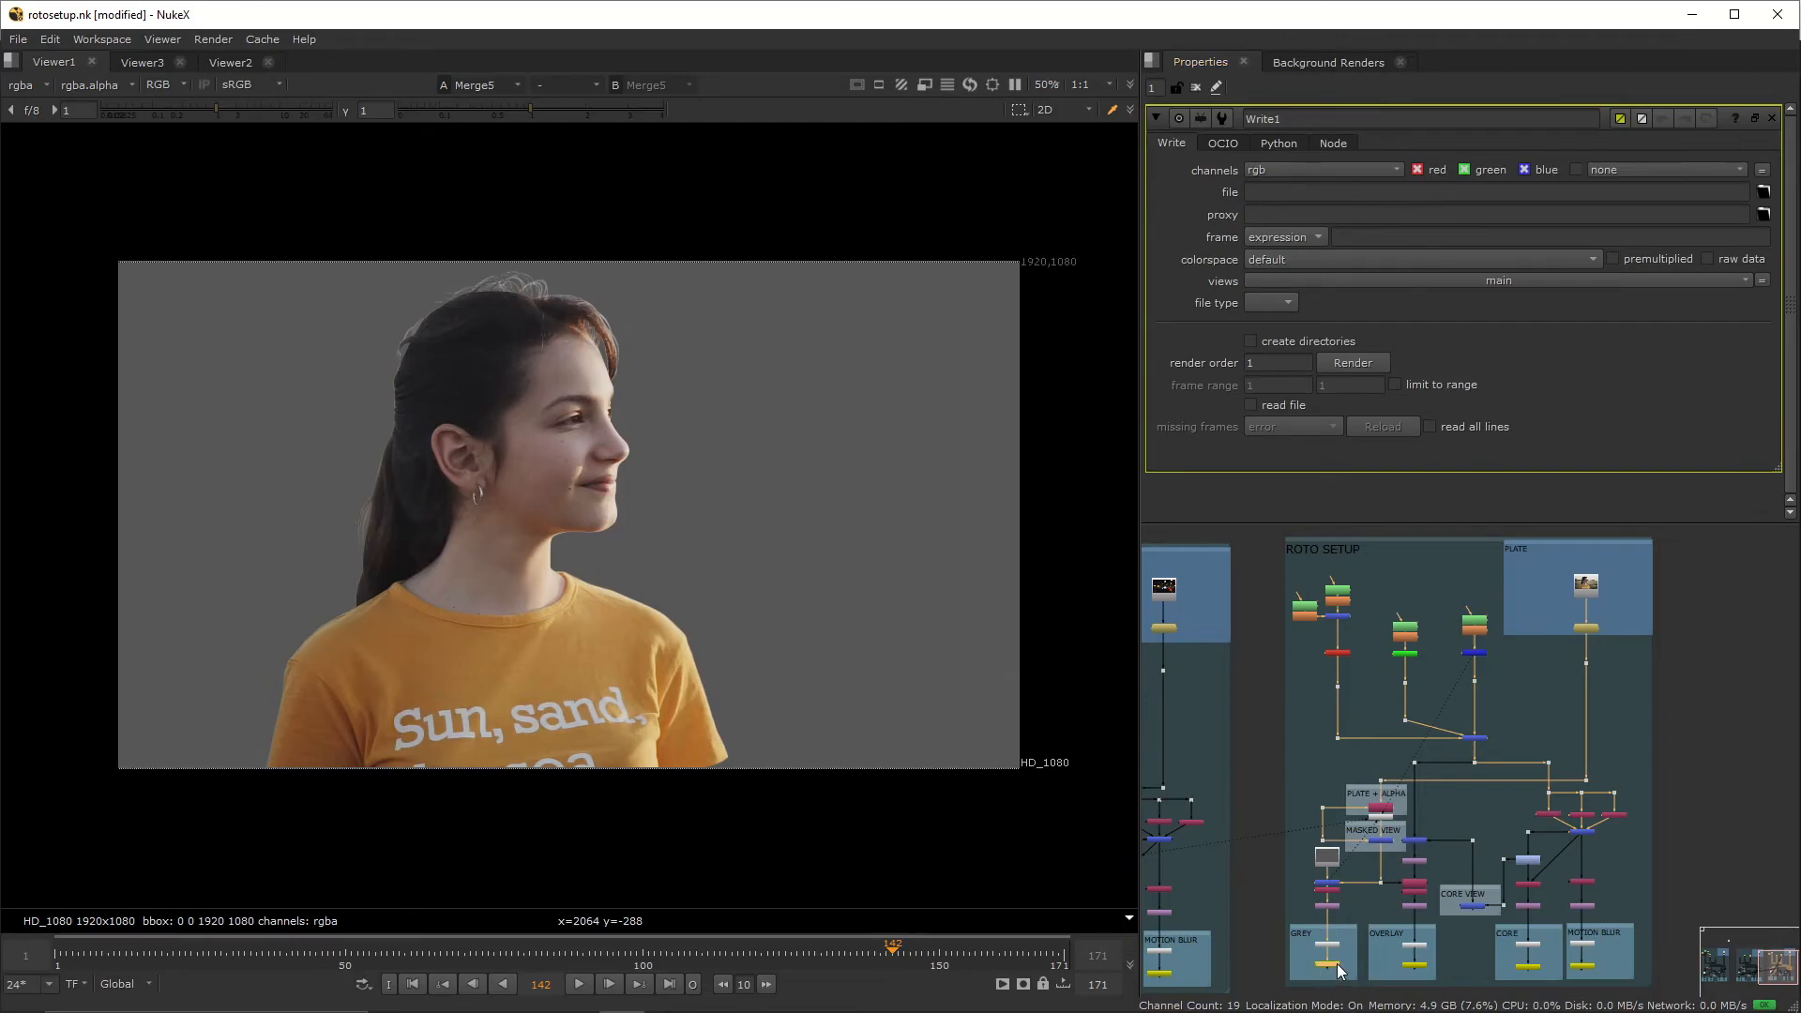
mouse_move(1549, 949)
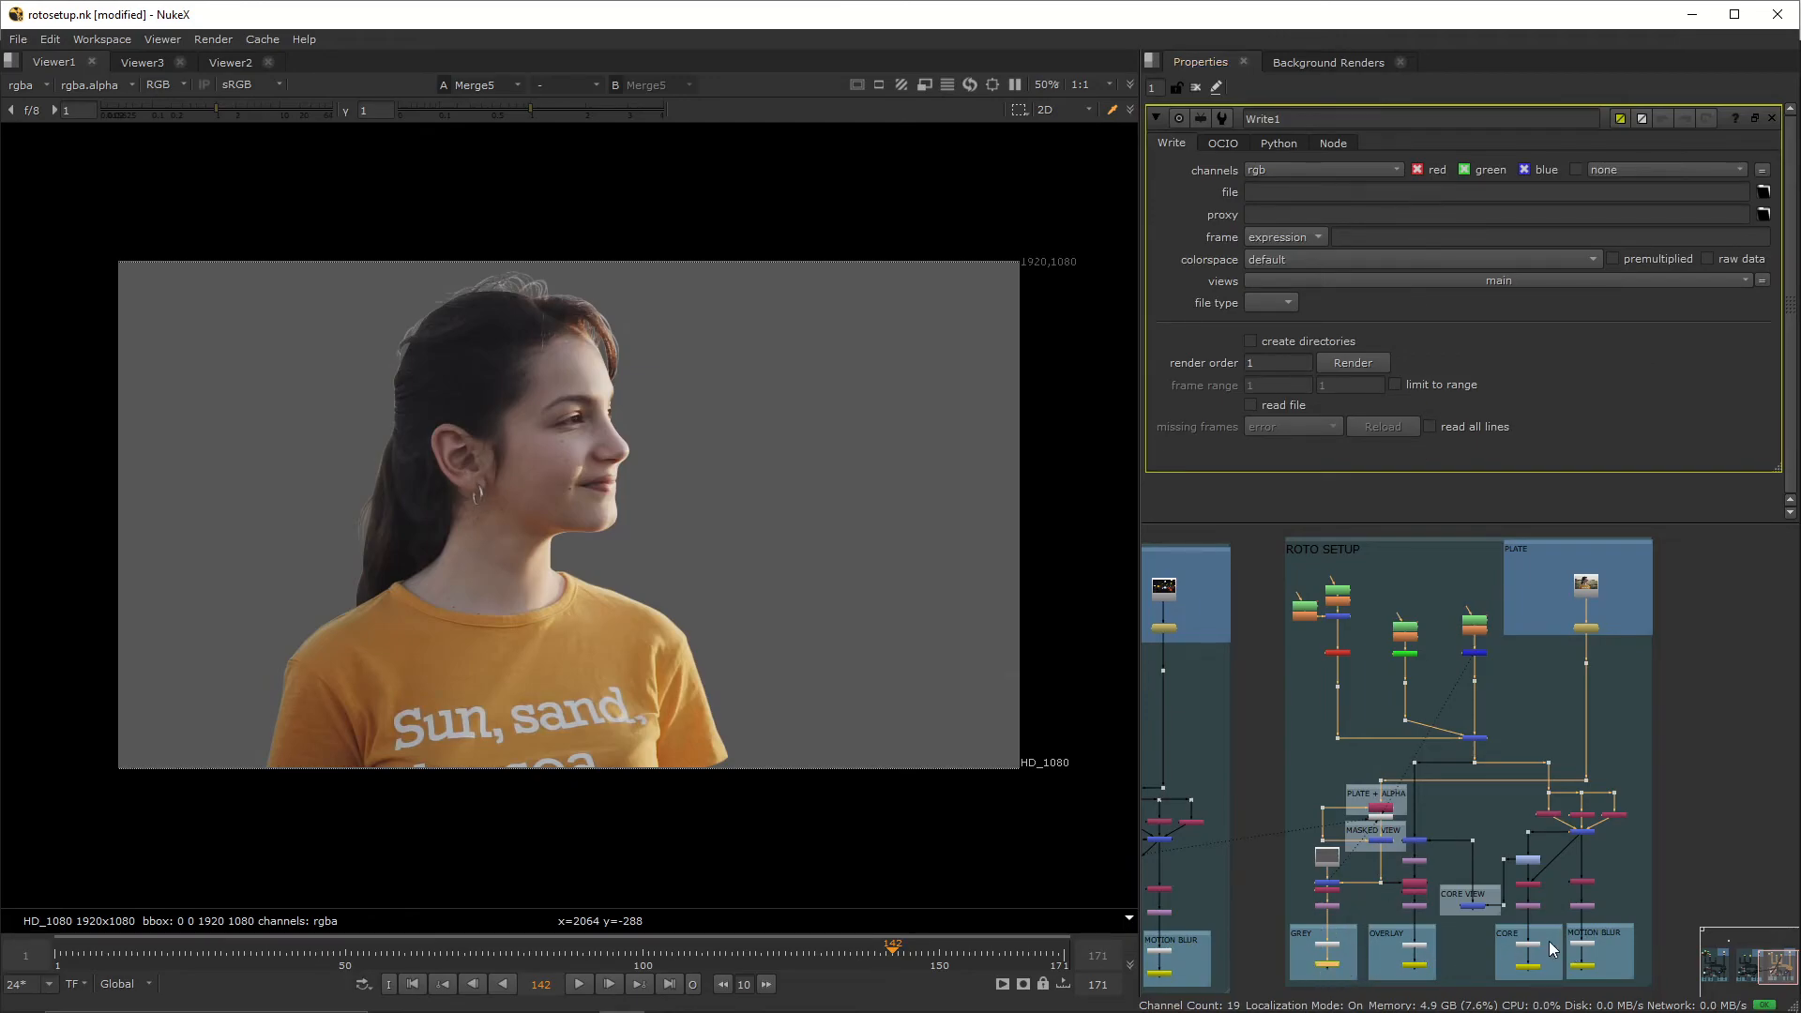